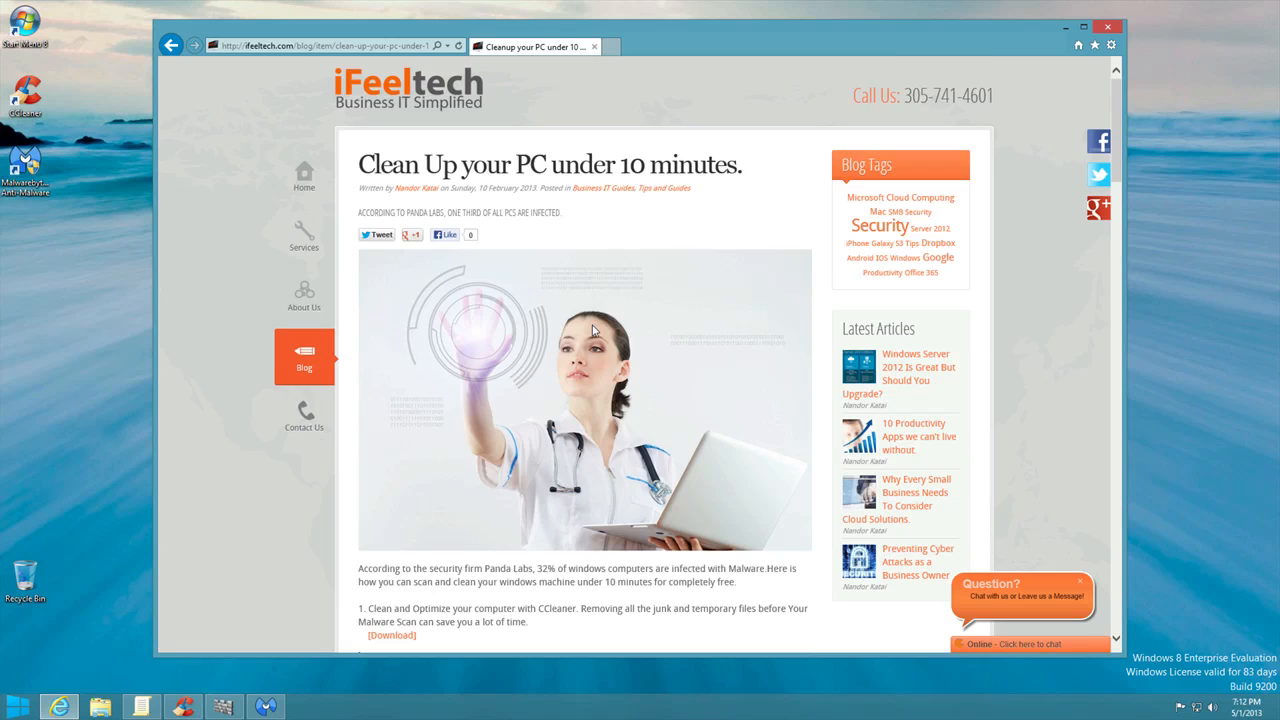
# - Scroll the iFeeltech cleanup article down before switching to CCleaner
pyautogui.scroll(-3)
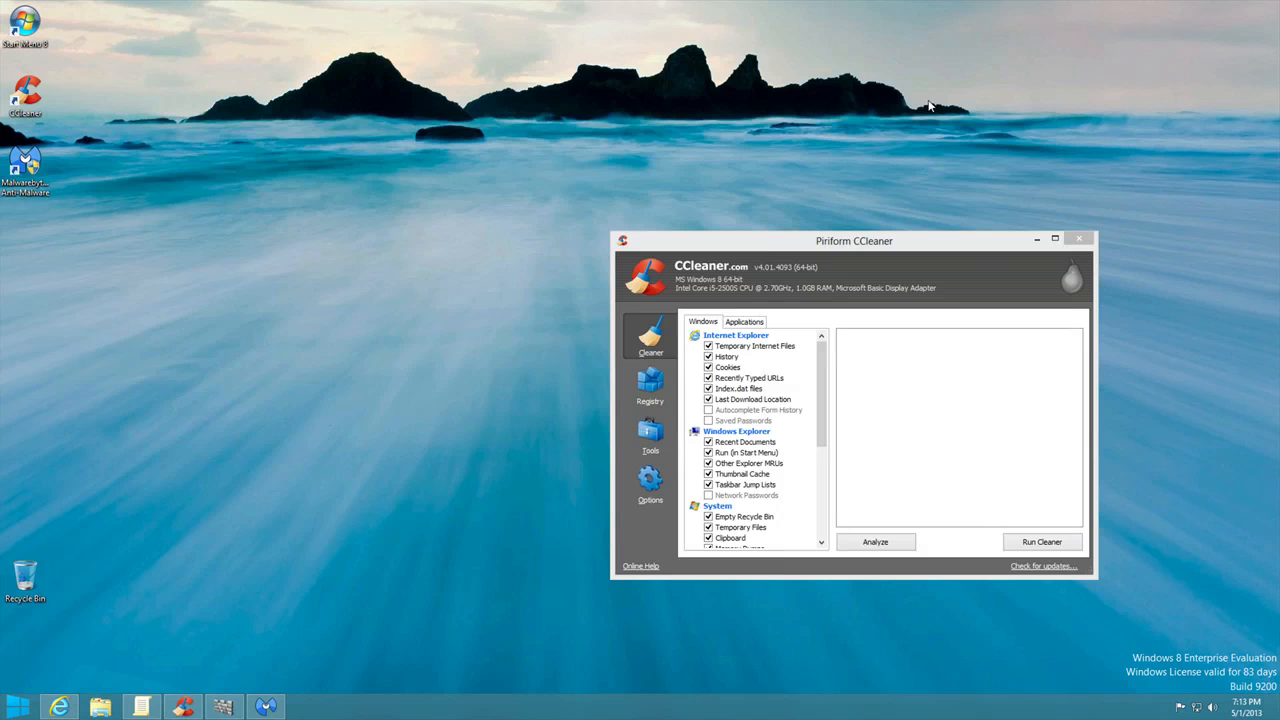
# - Centre CCleaner and scroll the Windows checklist down to System entries like Memory Dumps and Log Files
pyautogui.moveTo(852, 240); pyautogui.dragTo(652, 136)
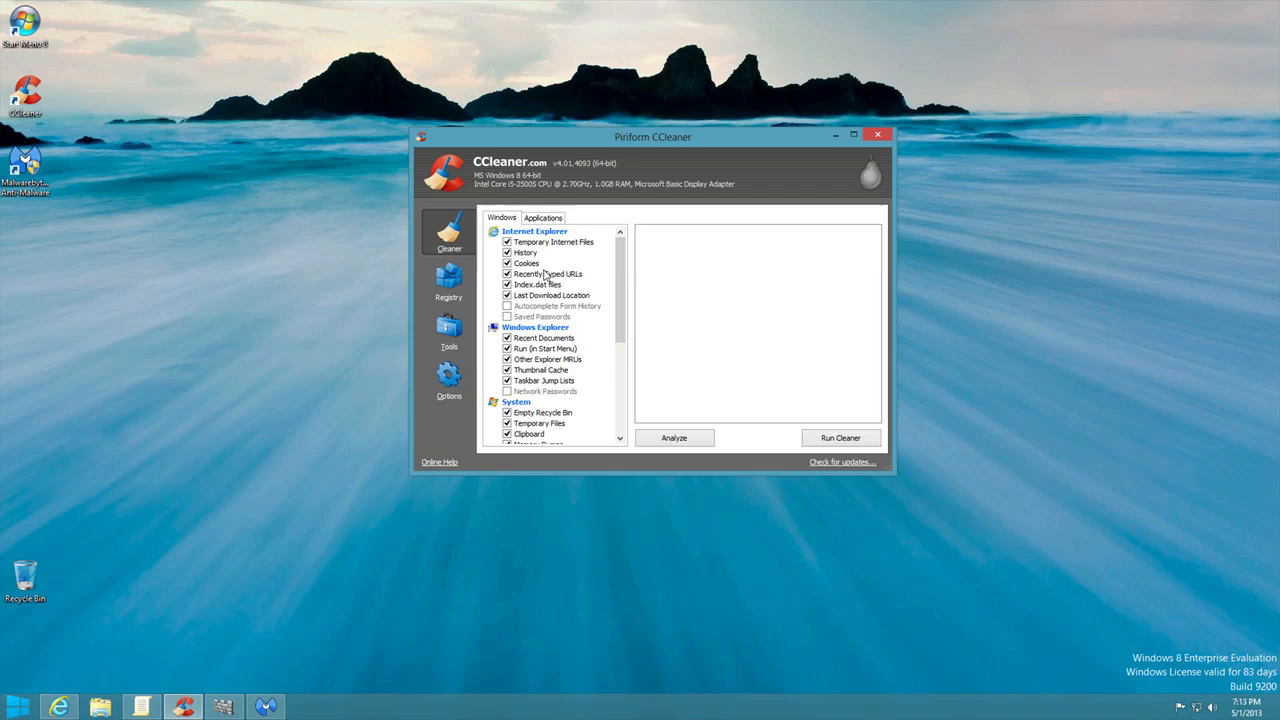
pyautogui.scroll(-3)
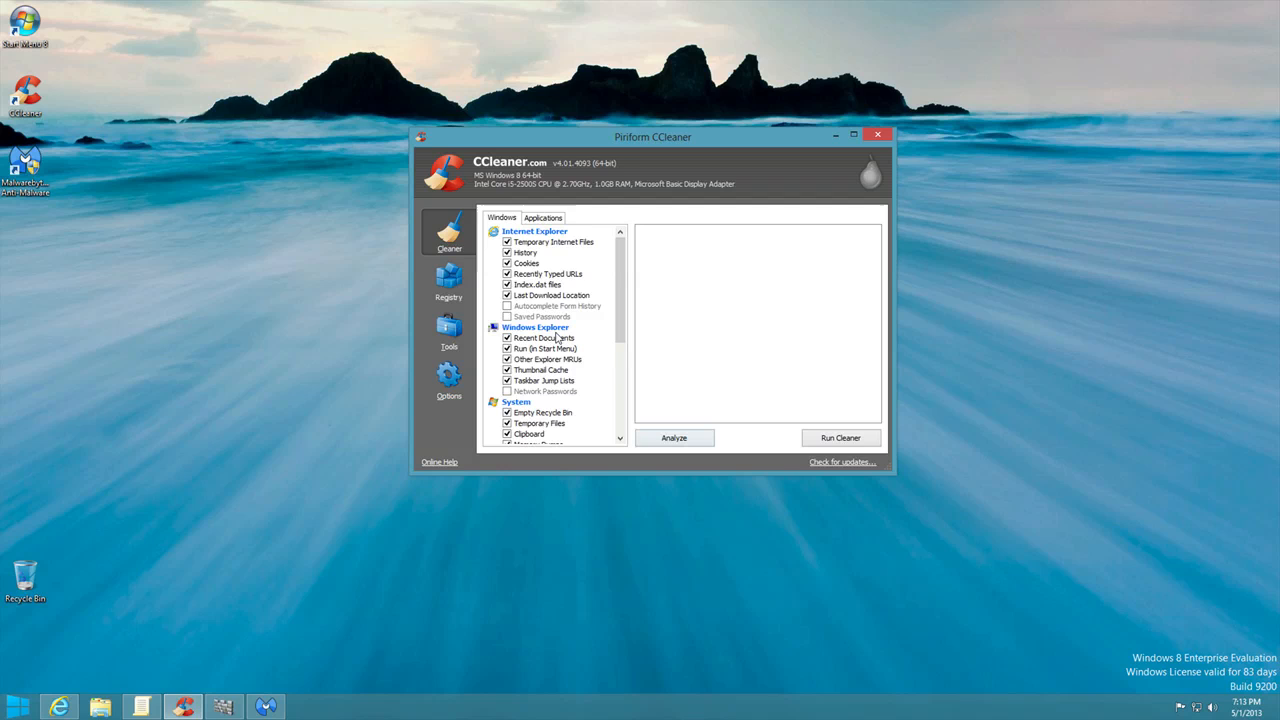
pyautogui.moveTo(550, 296)
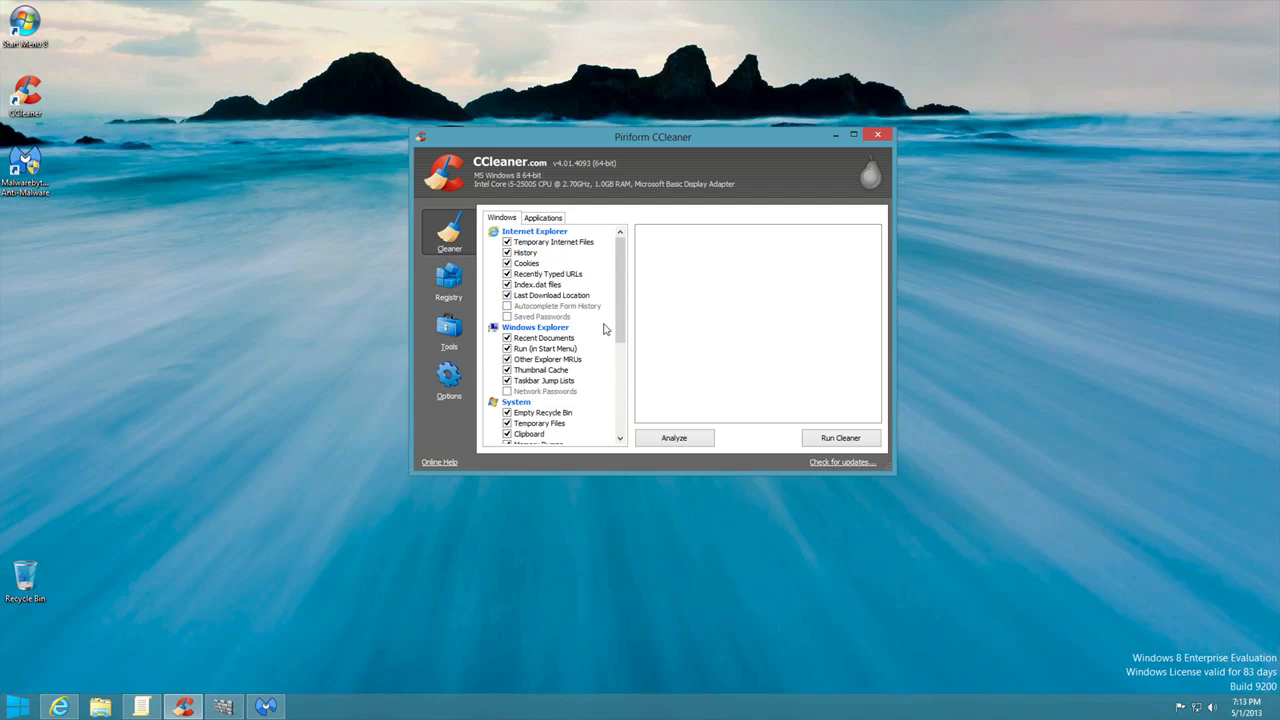
pyautogui.scroll(-3)
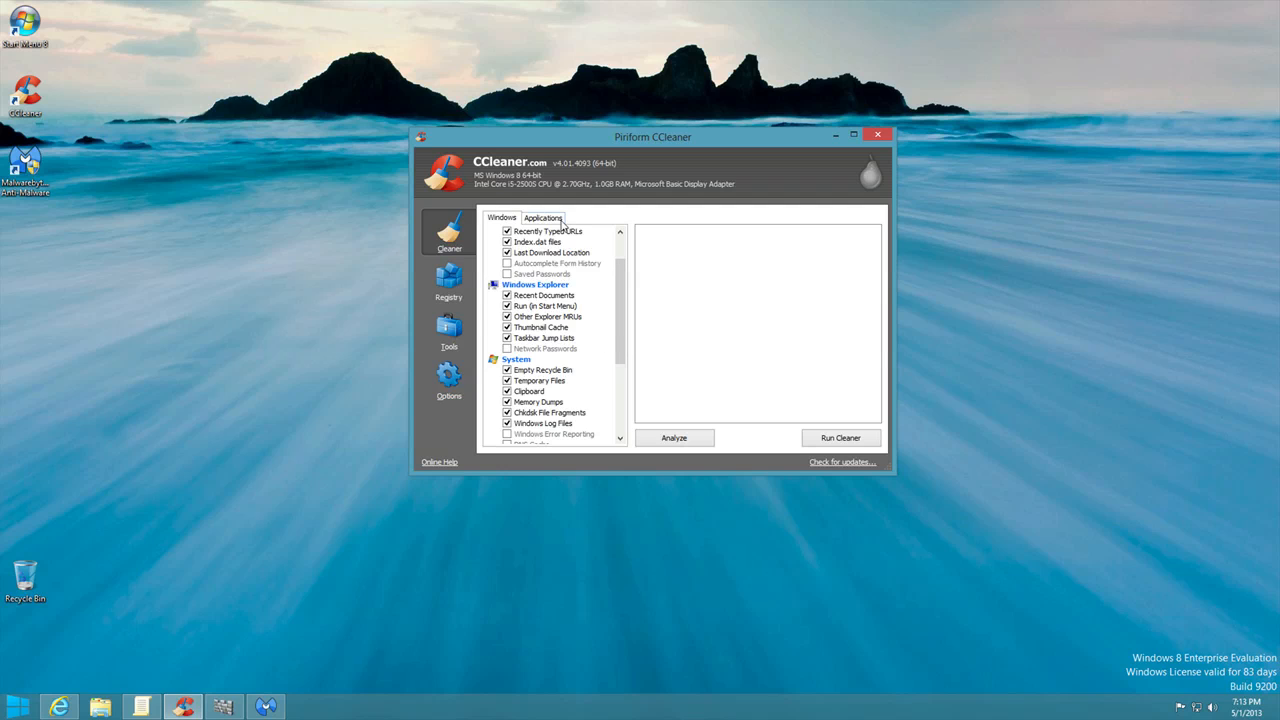
# - Review the Applications list and Registry section, then switch back to the blog article
pyautogui.click(542, 218)
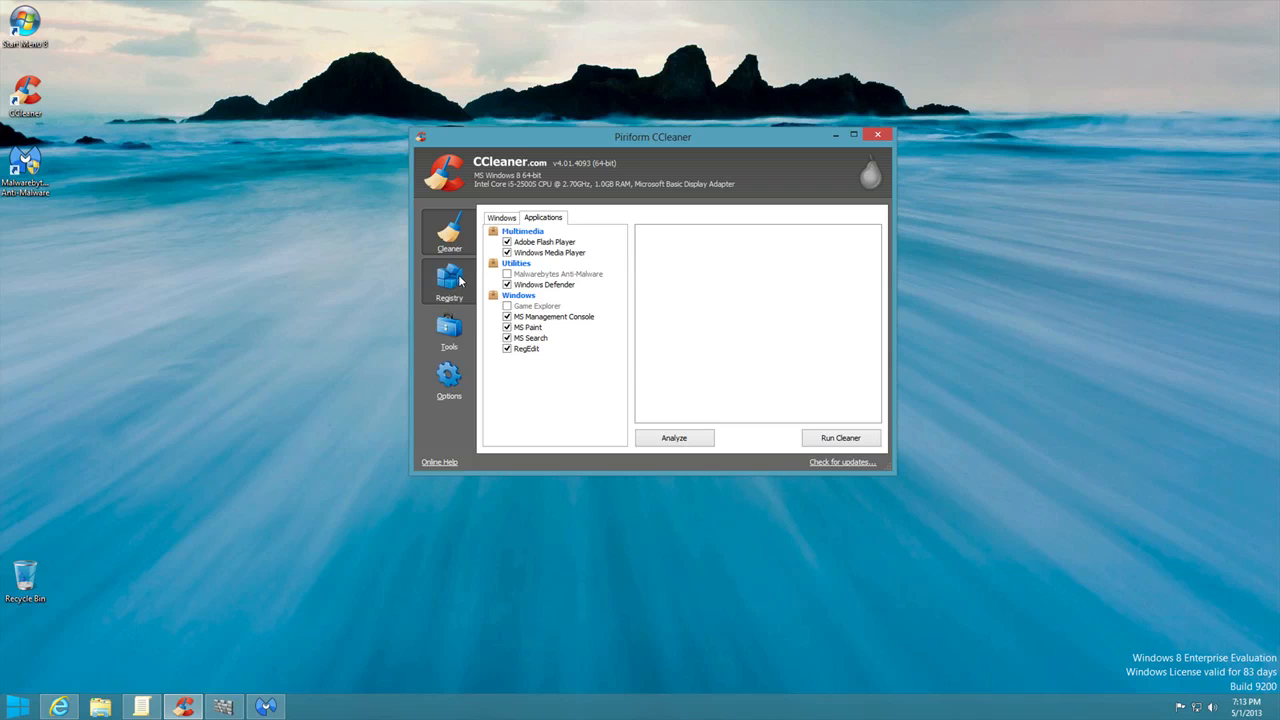
pyautogui.click(448, 280)
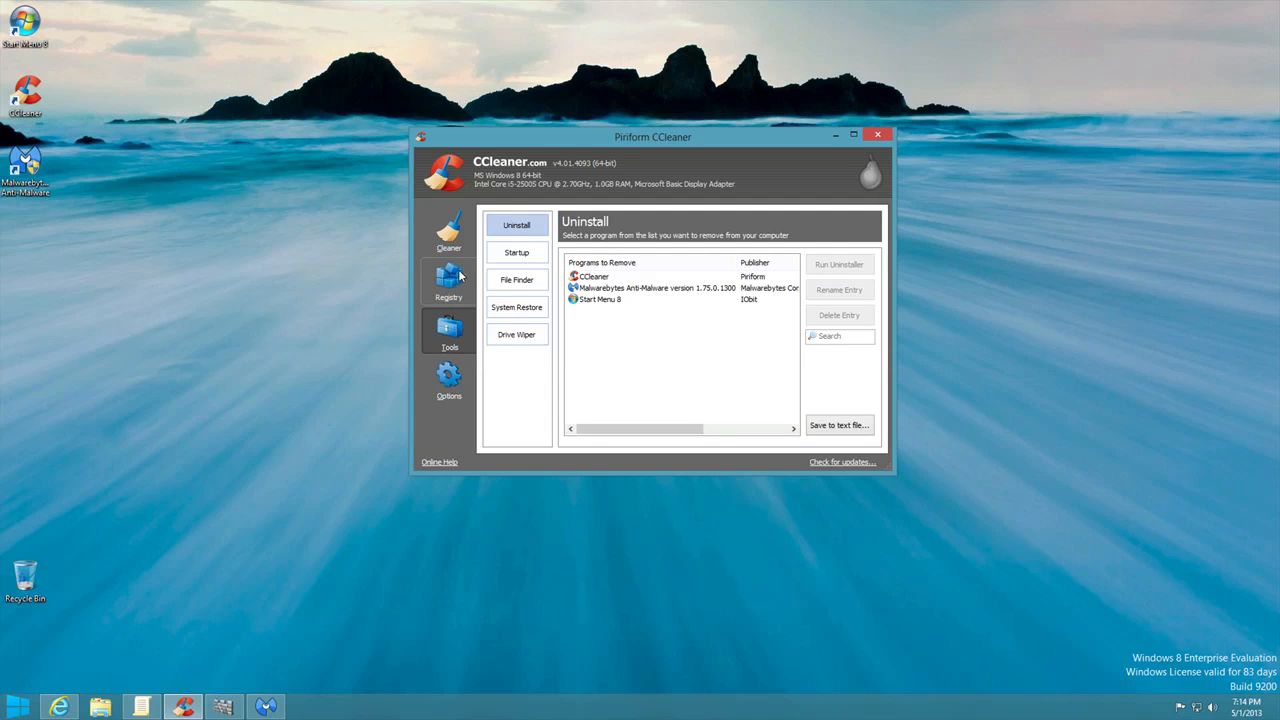
pyautogui.click(448, 238)
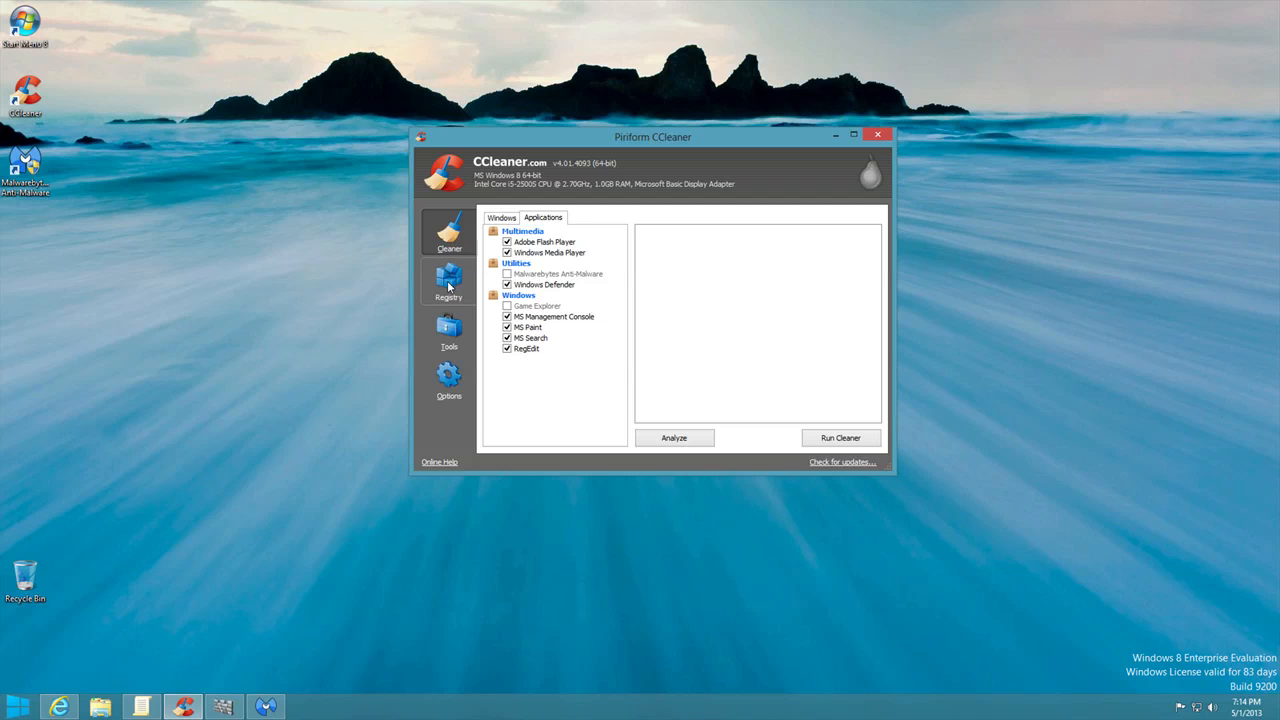
pyautogui.moveTo(276, 620)
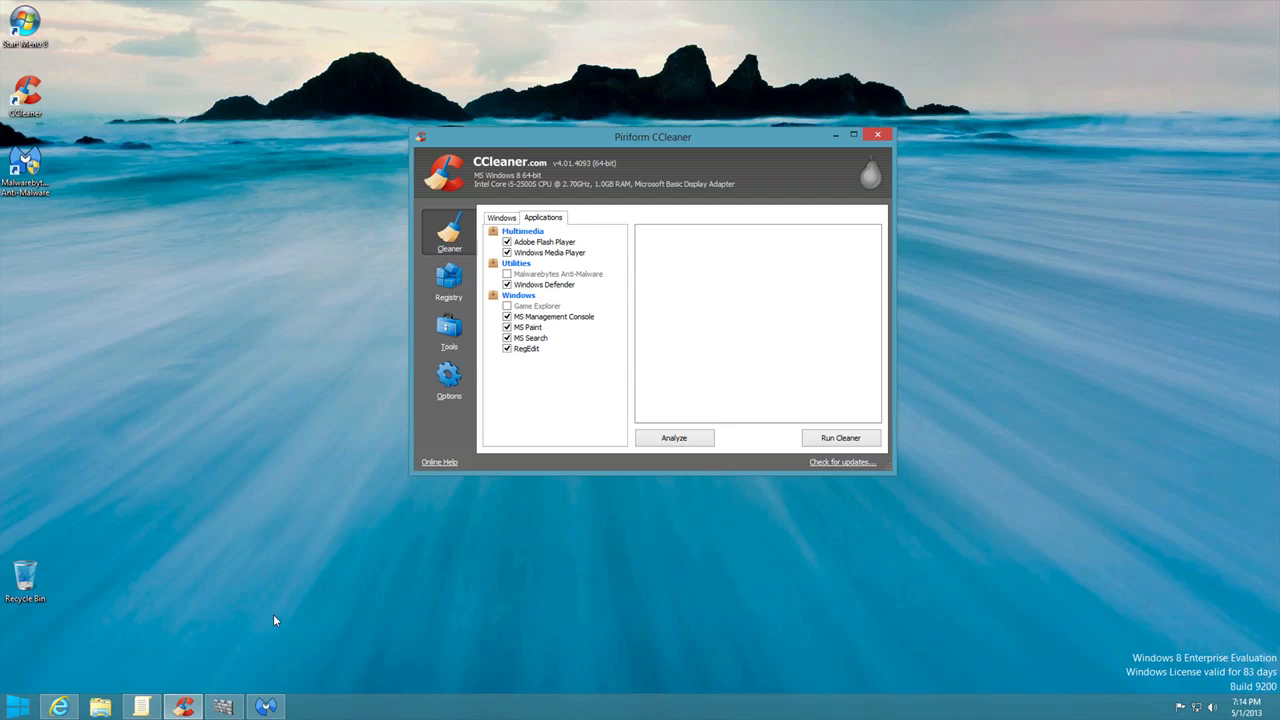
pyautogui.click(58, 706)
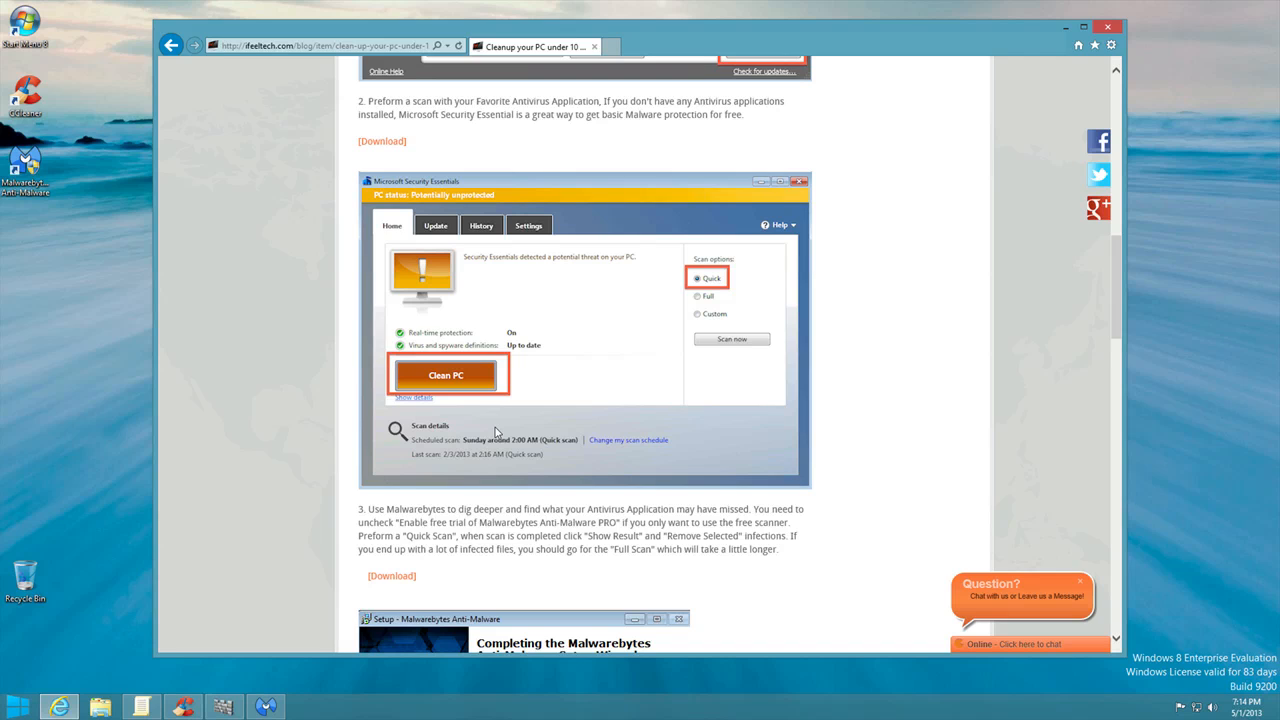
# - Scroll the article to step 3 describing the Malwarebytes quick scan
pyautogui.scroll(-3)
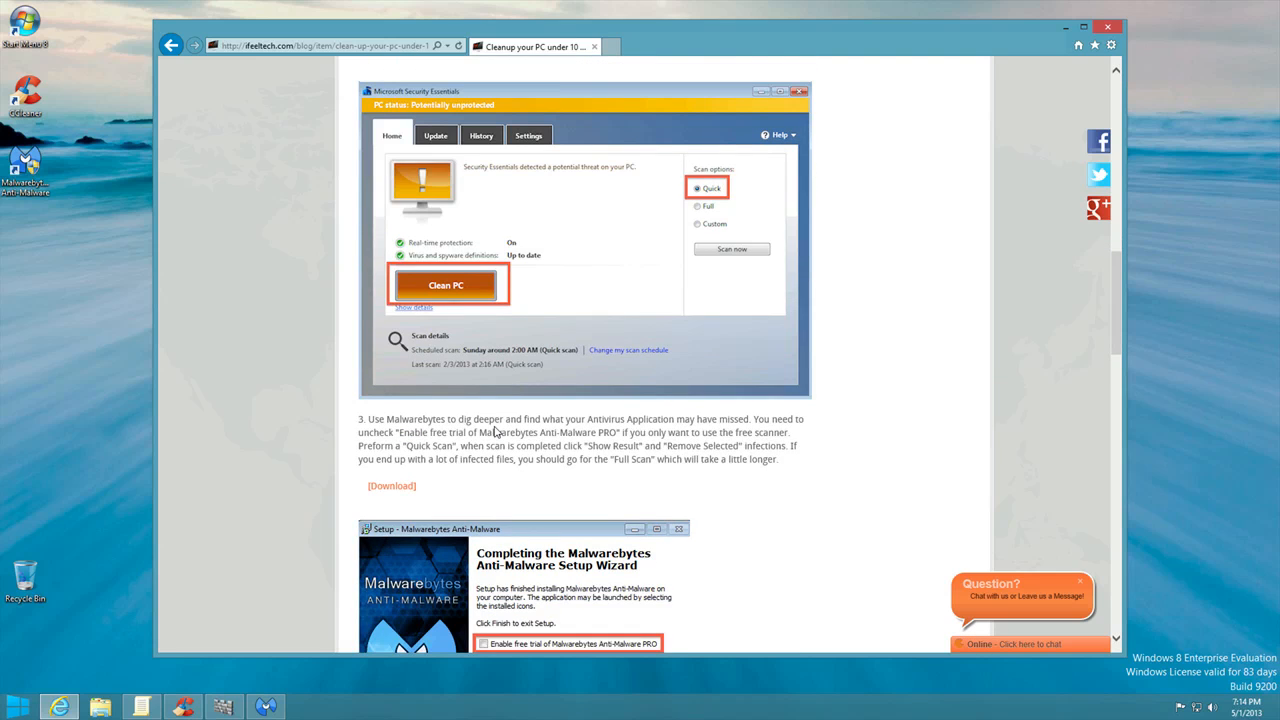
pyautogui.moveTo(960, 188)
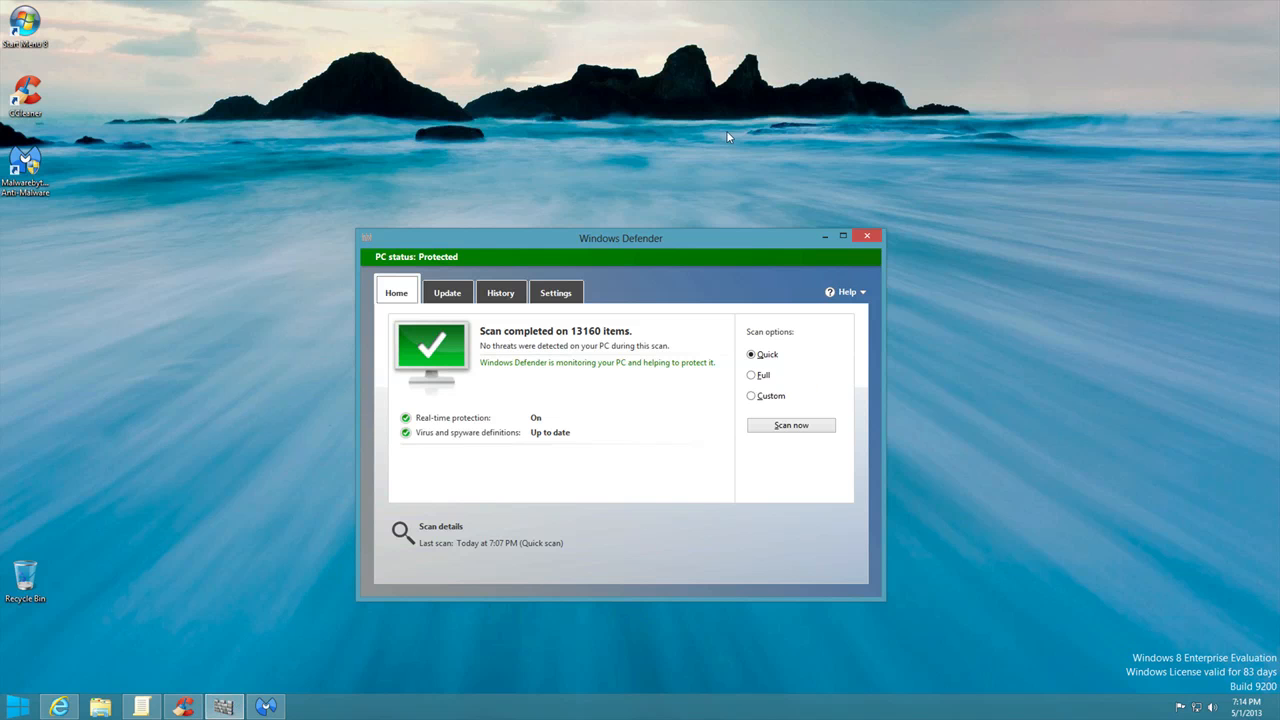
# - Centre the Windows Defender window showing the completed quick scan with no threats
pyautogui.moveTo(620, 238); pyautogui.dragTo(666, 192)
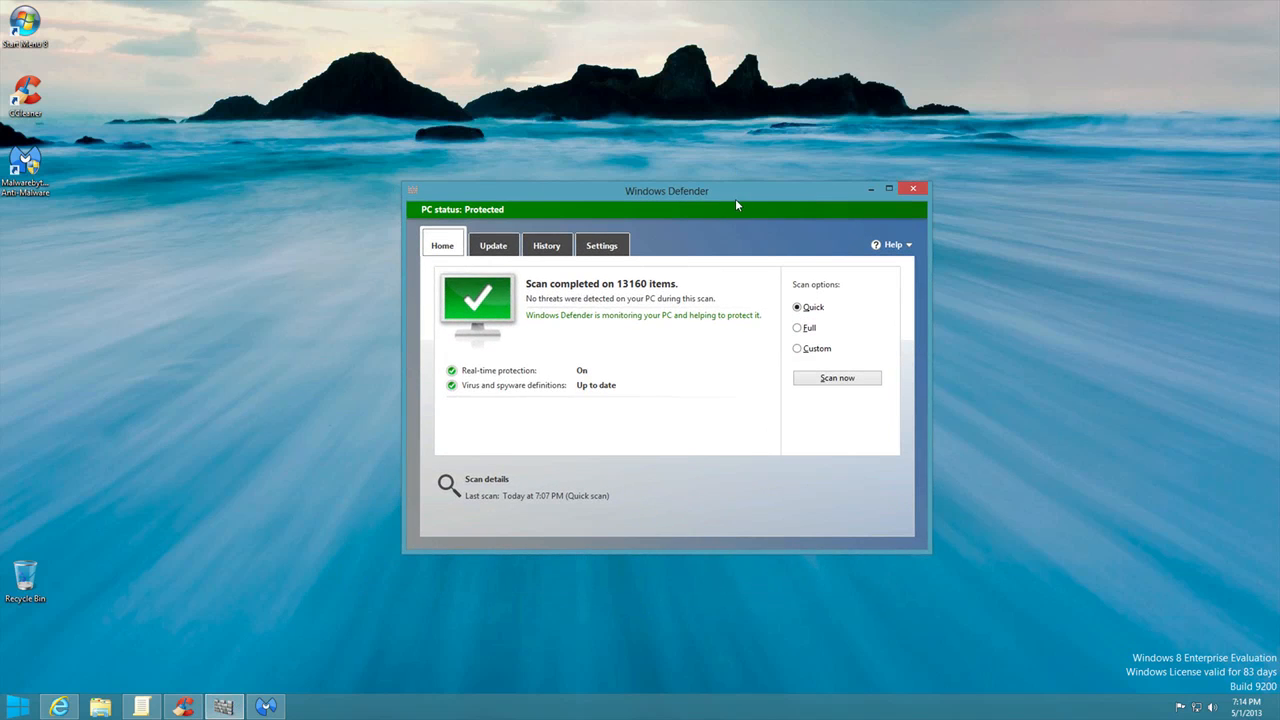
pyautogui.moveTo(564, 300)
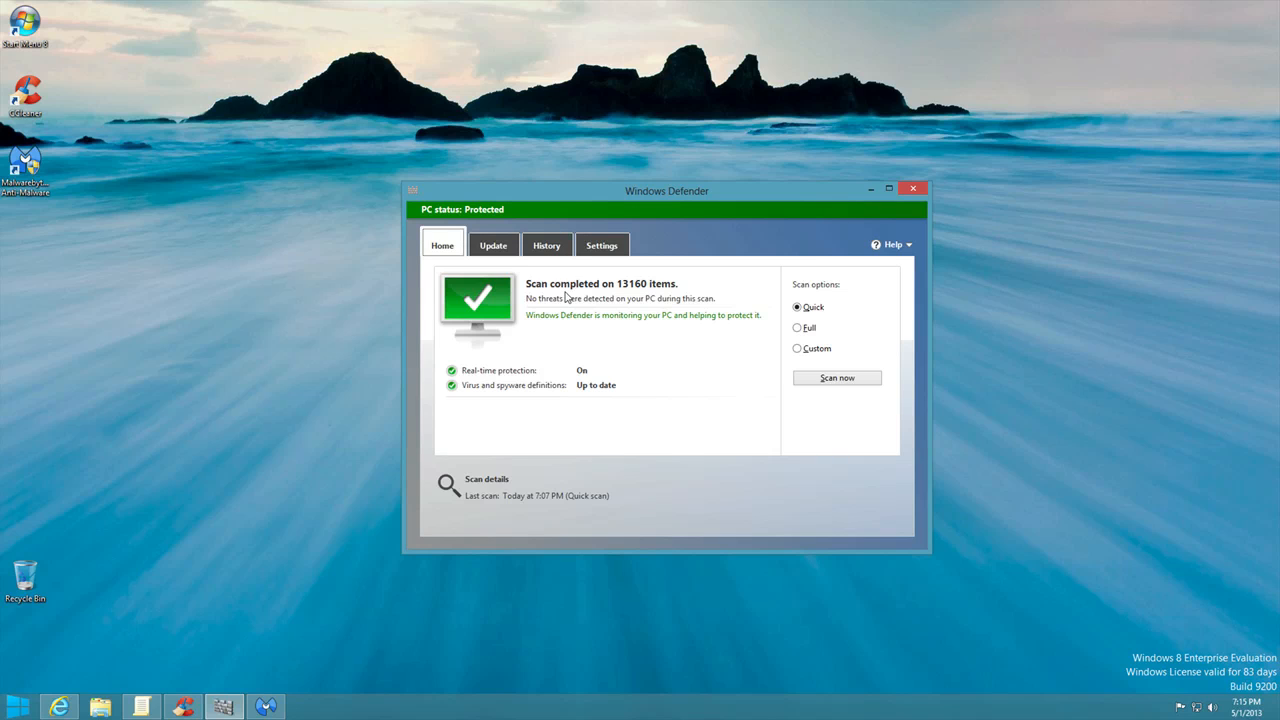
pyautogui.moveTo(604, 378)
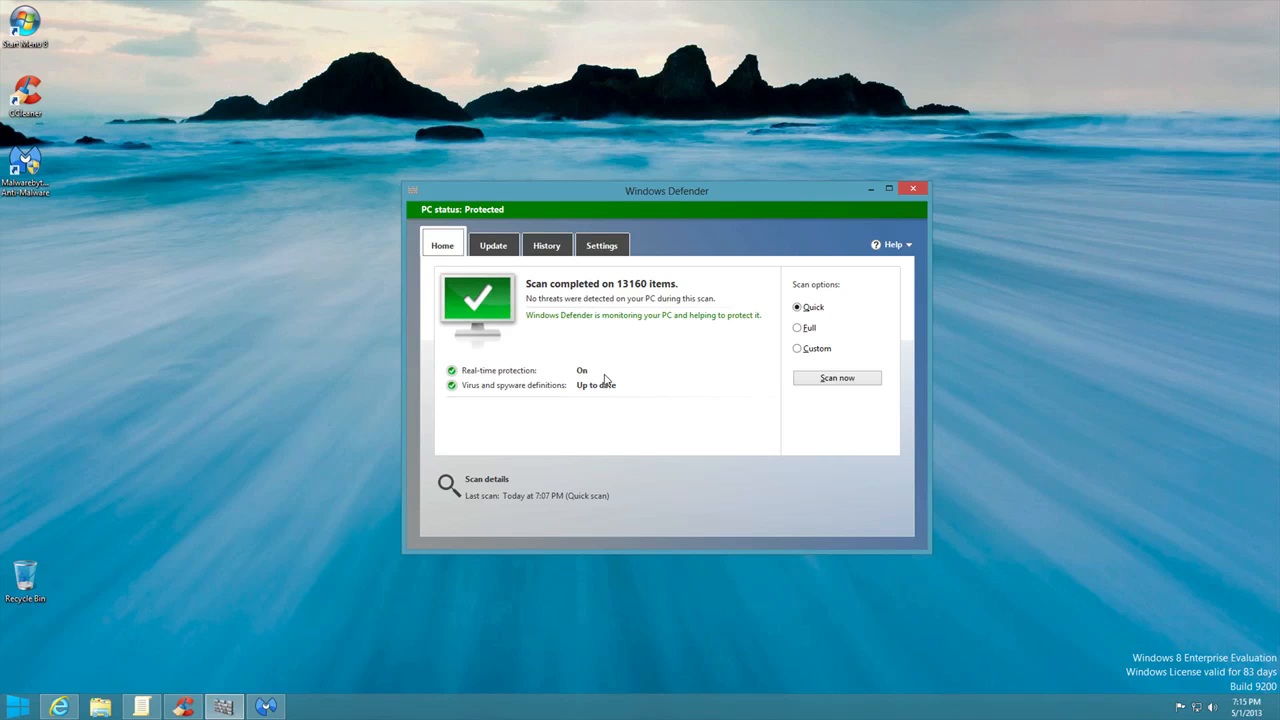
pyautogui.moveTo(714, 364)
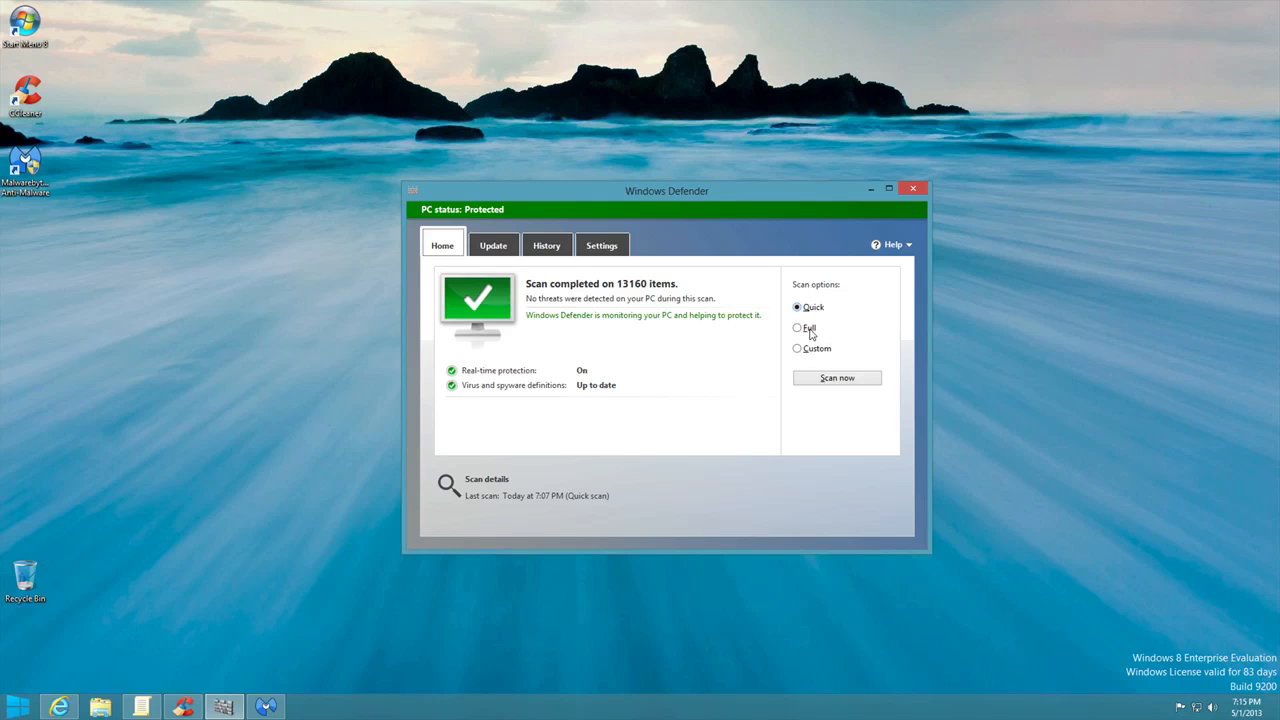
pyautogui.moveTo(810, 328)
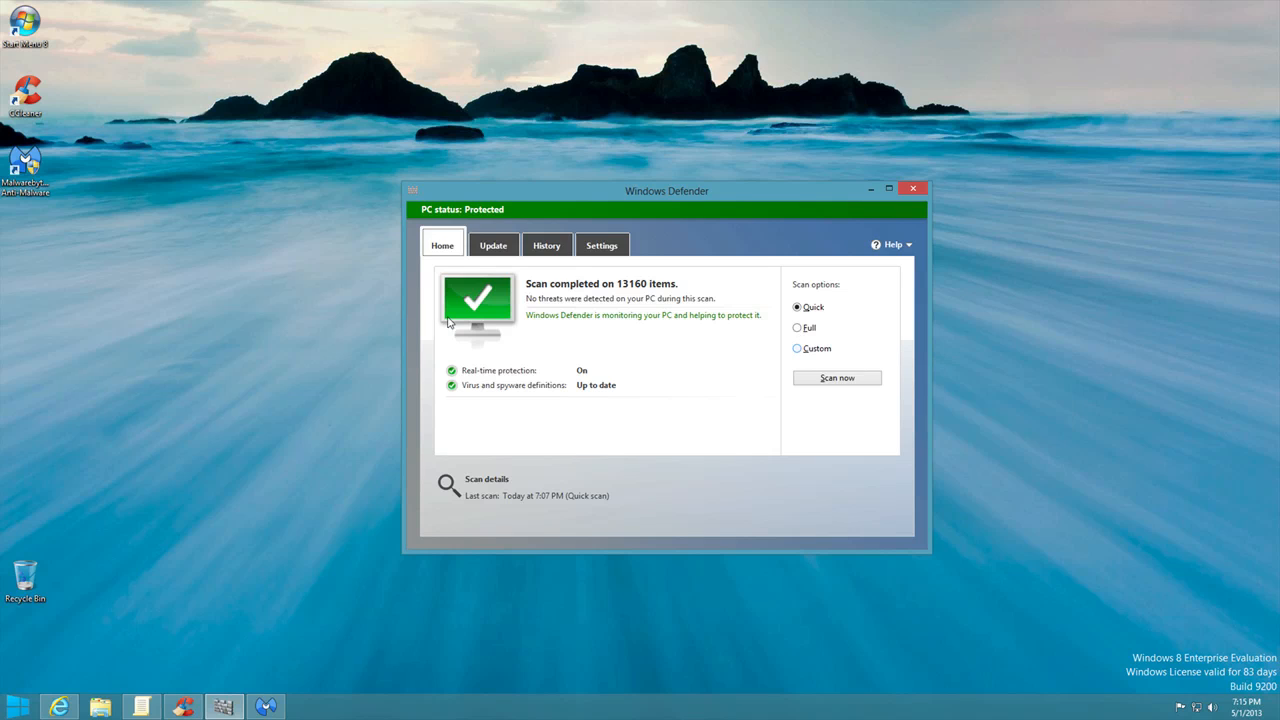
pyautogui.moveTo(500, 252)
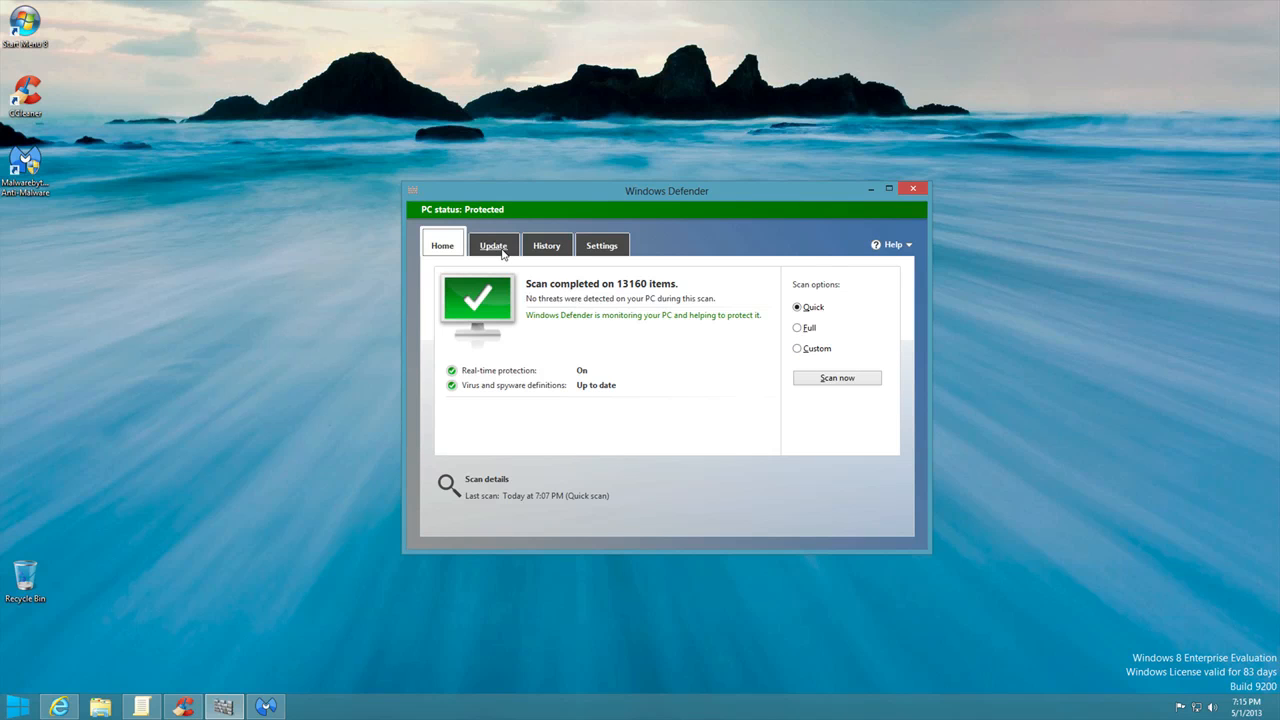
# - Review Defender's Update, History and Settings tabs, then close Windows Defender
pyautogui.click(494, 244)
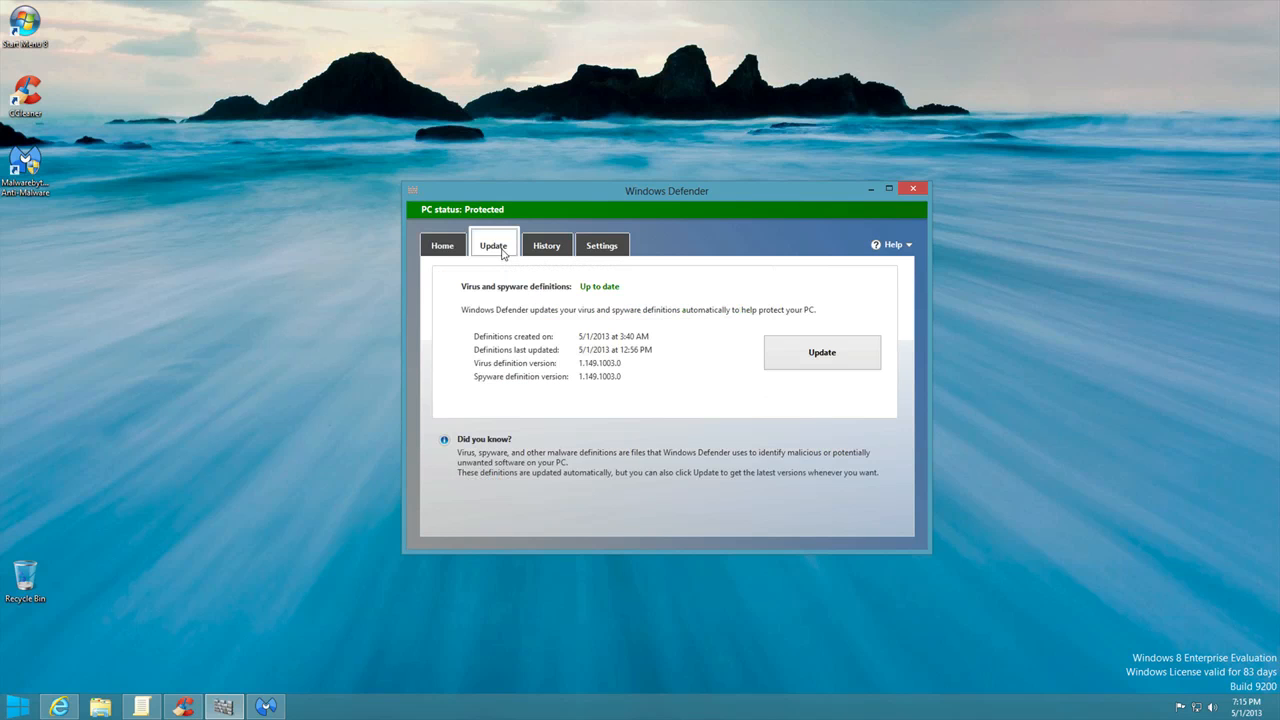
pyautogui.moveTo(524, 332)
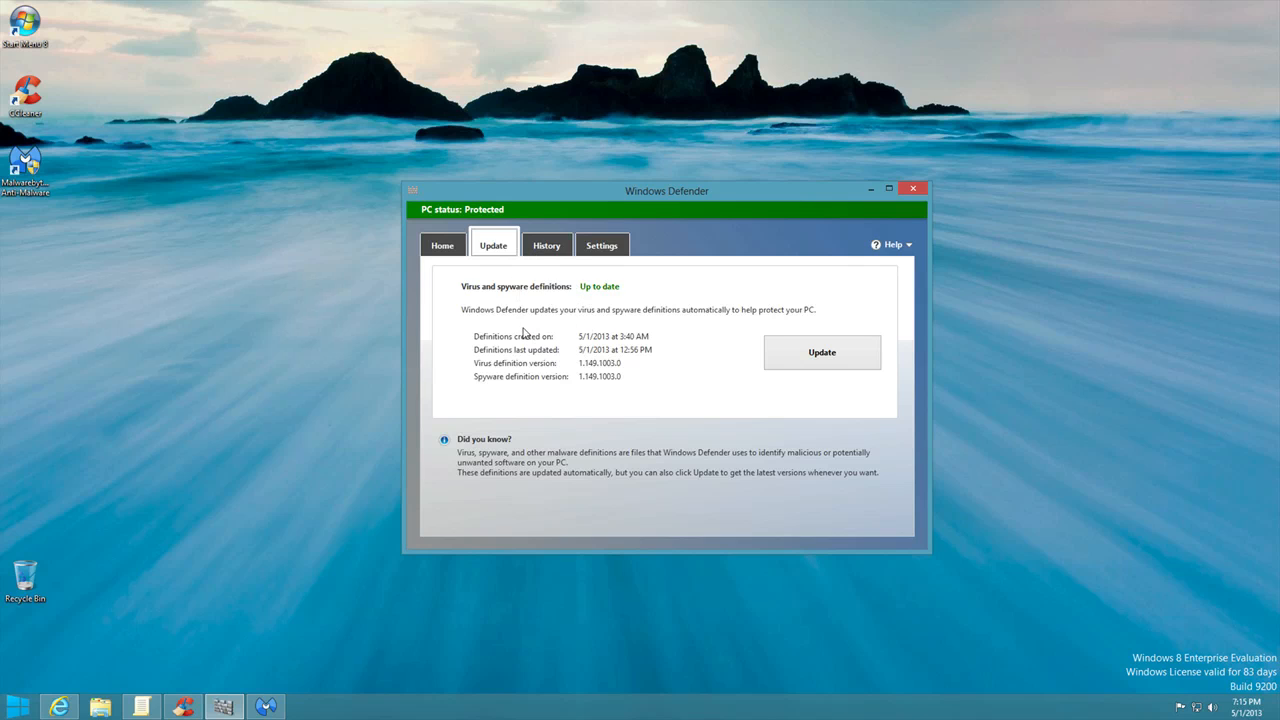
pyautogui.moveTo(560, 250)
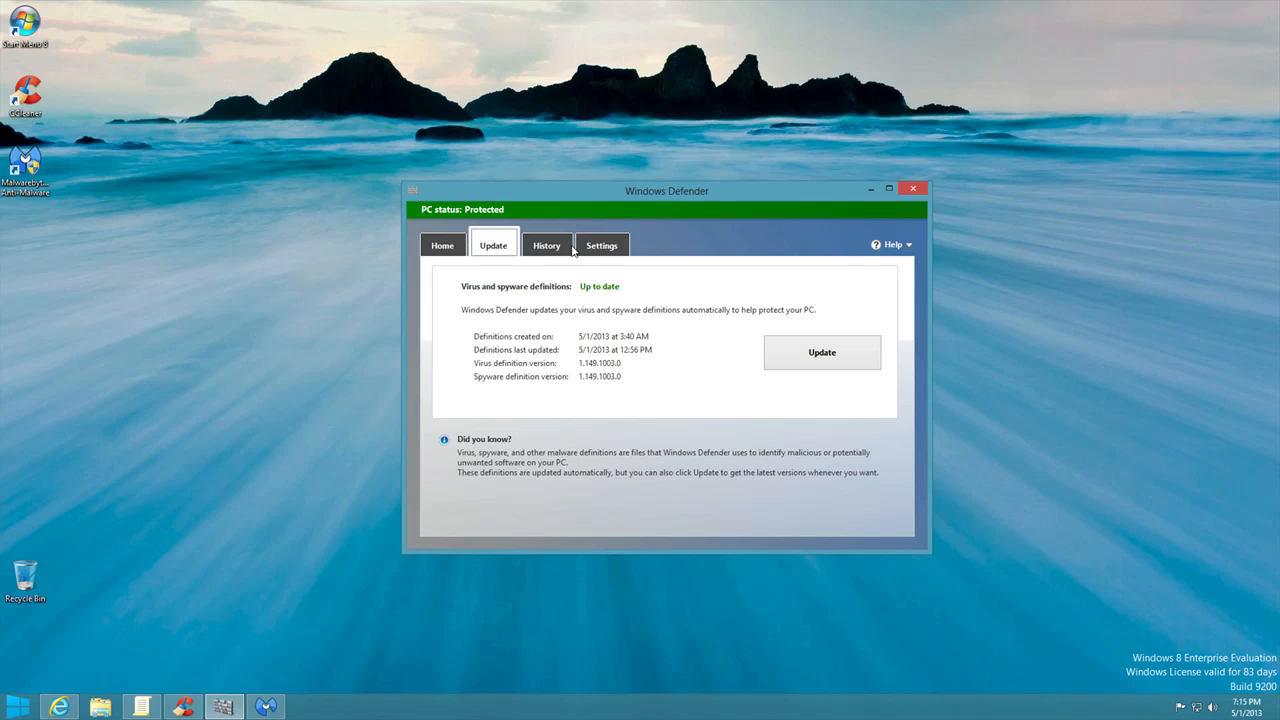
pyautogui.click(546, 244)
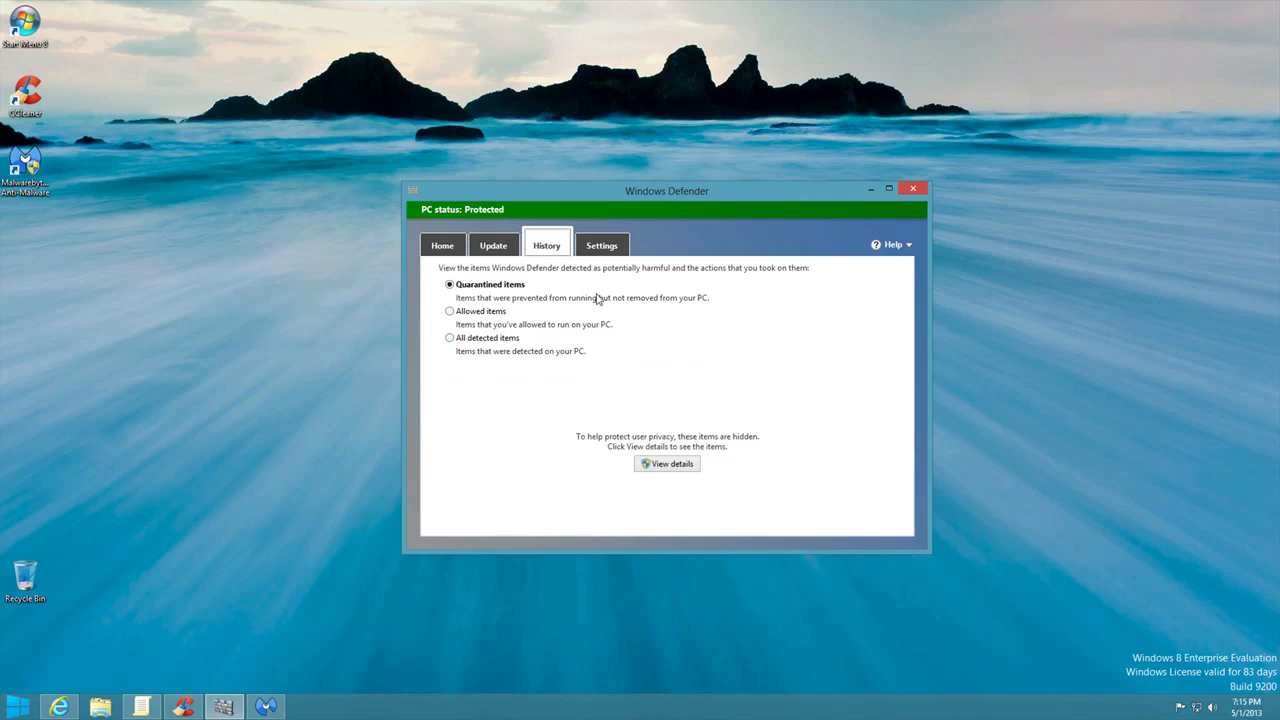
pyautogui.moveTo(660, 314)
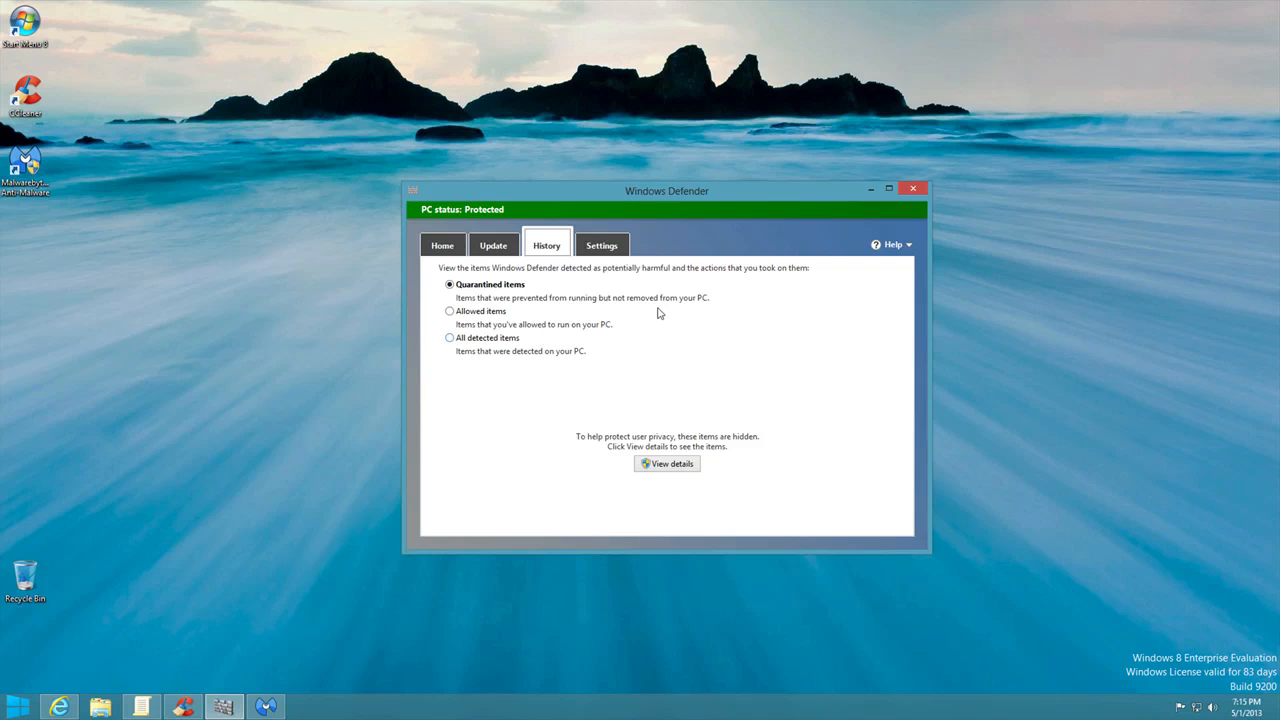
pyautogui.click(600, 244)
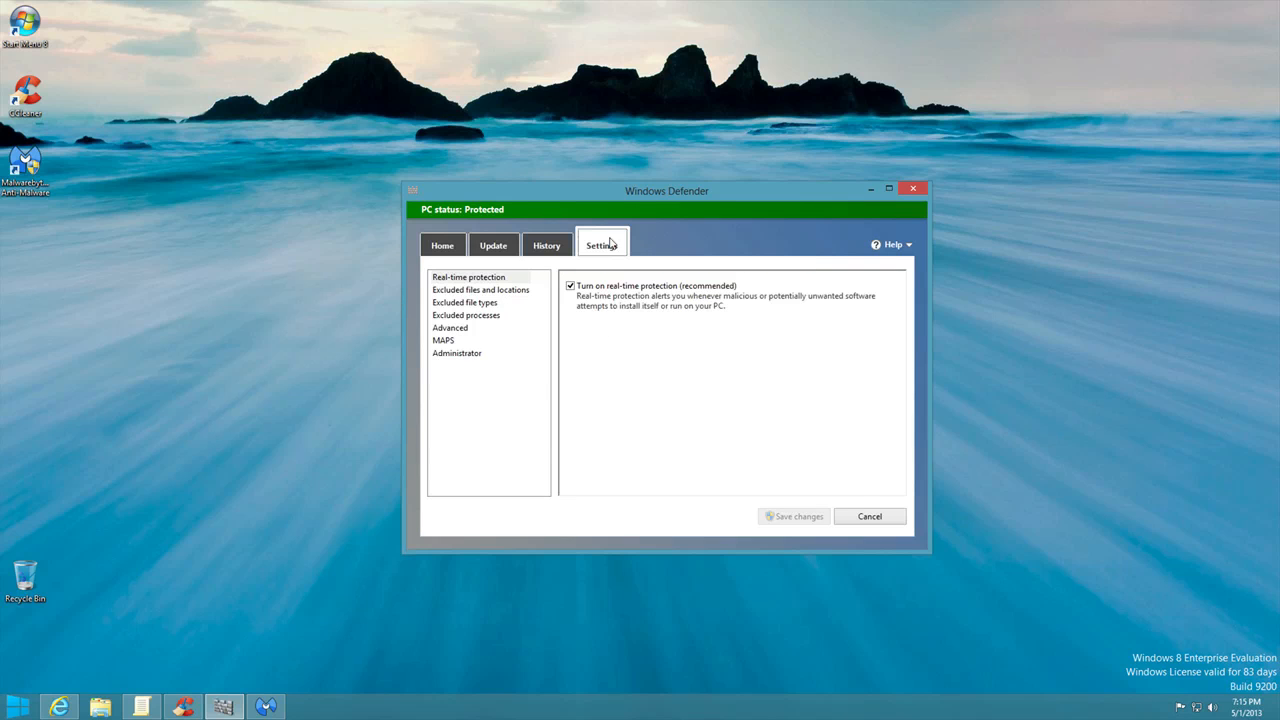
pyautogui.moveTo(524, 308)
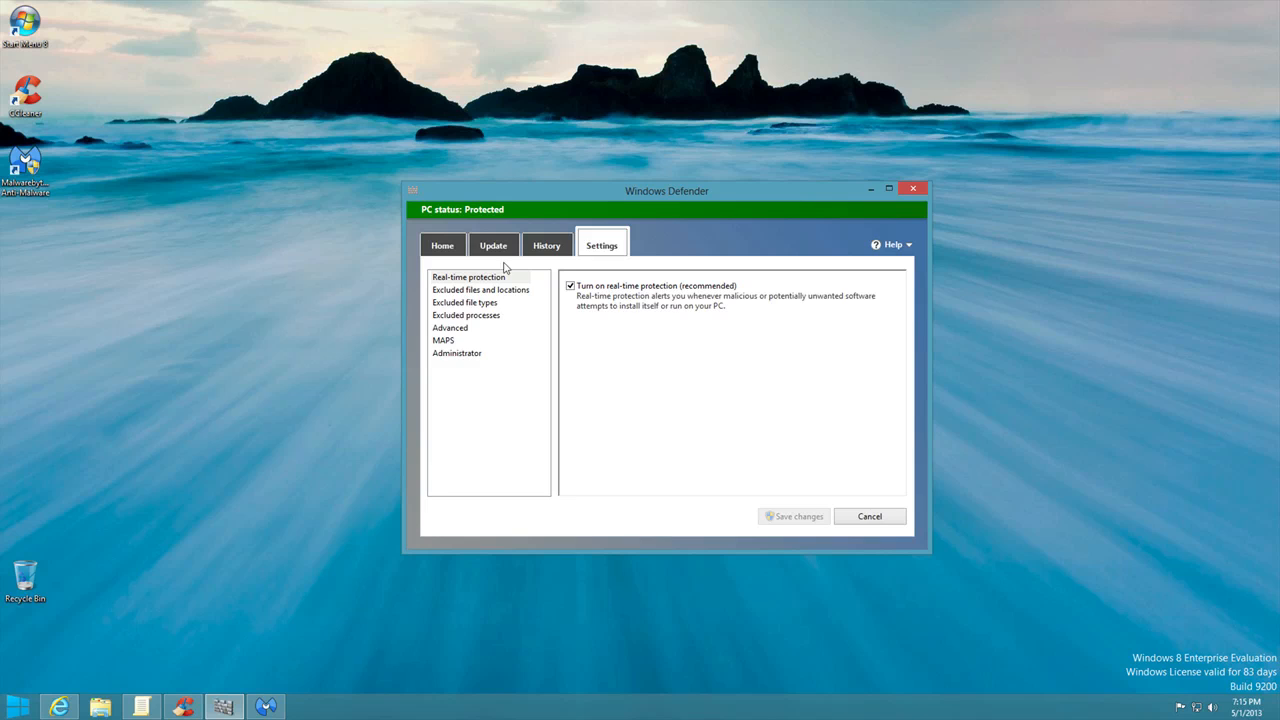
pyautogui.moveTo(882, 244)
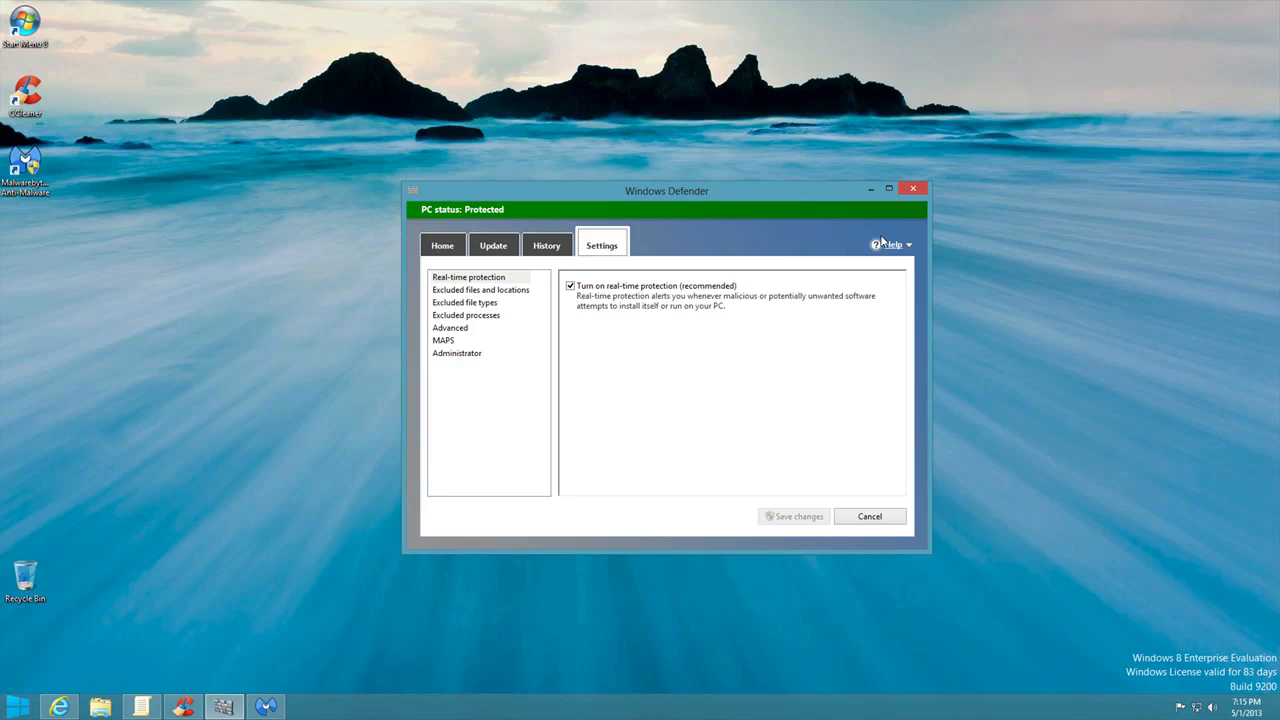
pyautogui.moveTo(914, 196)
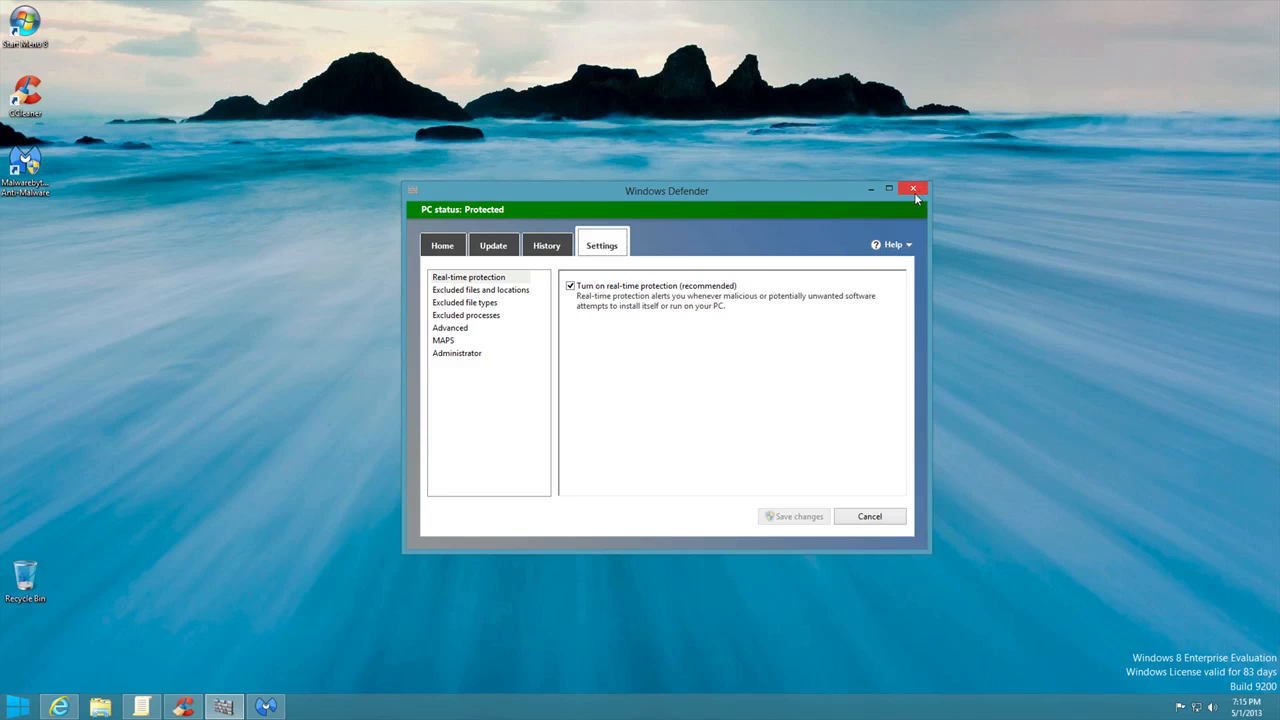
pyautogui.moveTo(914, 190)
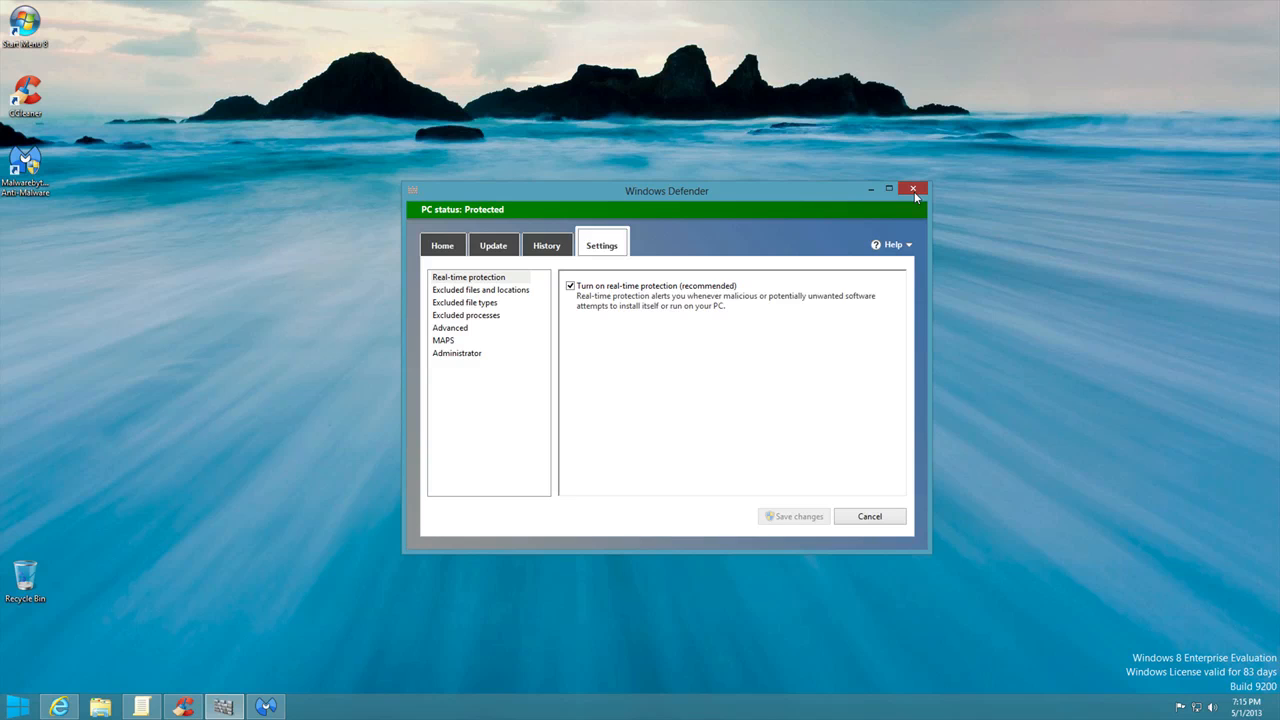
pyautogui.click(914, 188)
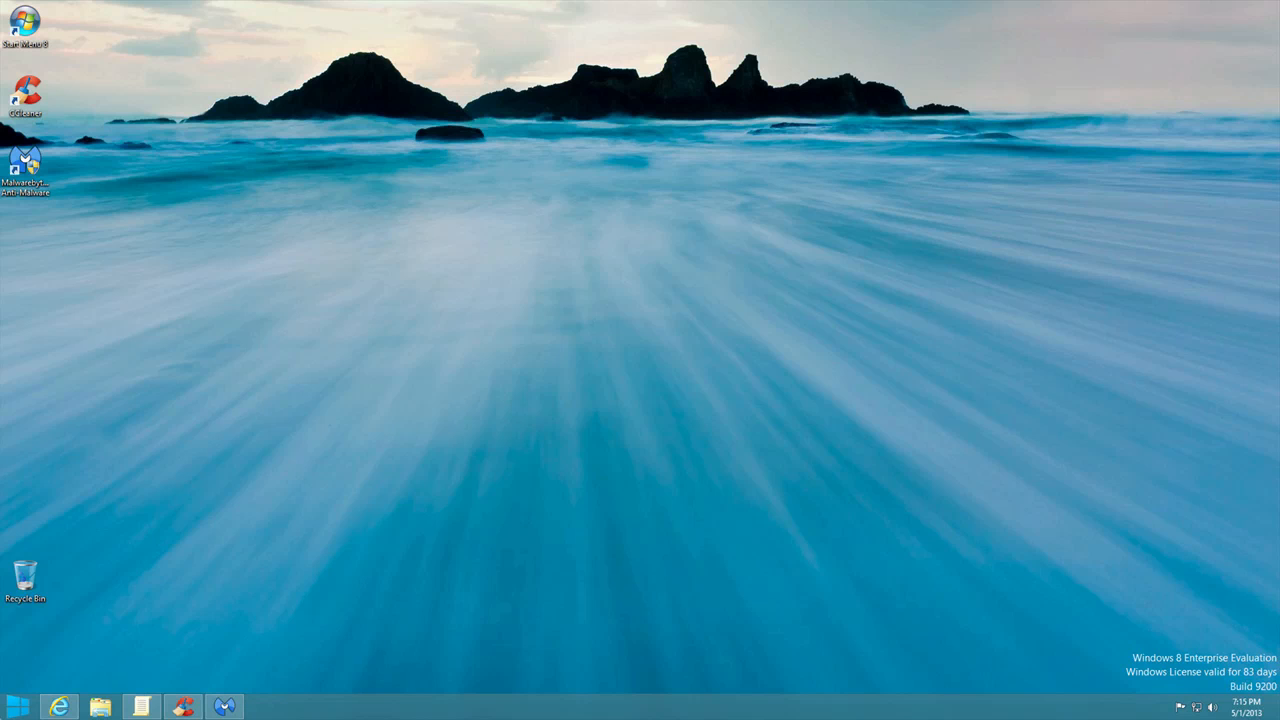
pyautogui.click(60, 706)
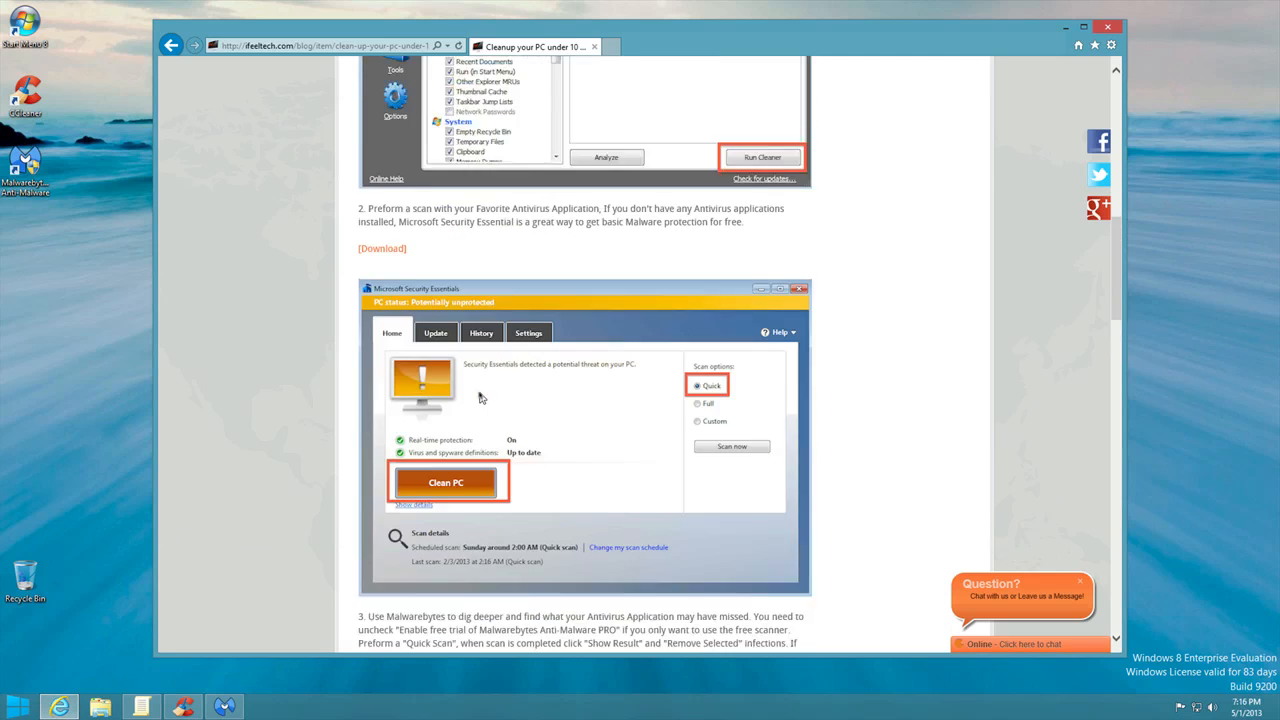
pyautogui.scroll(-3)
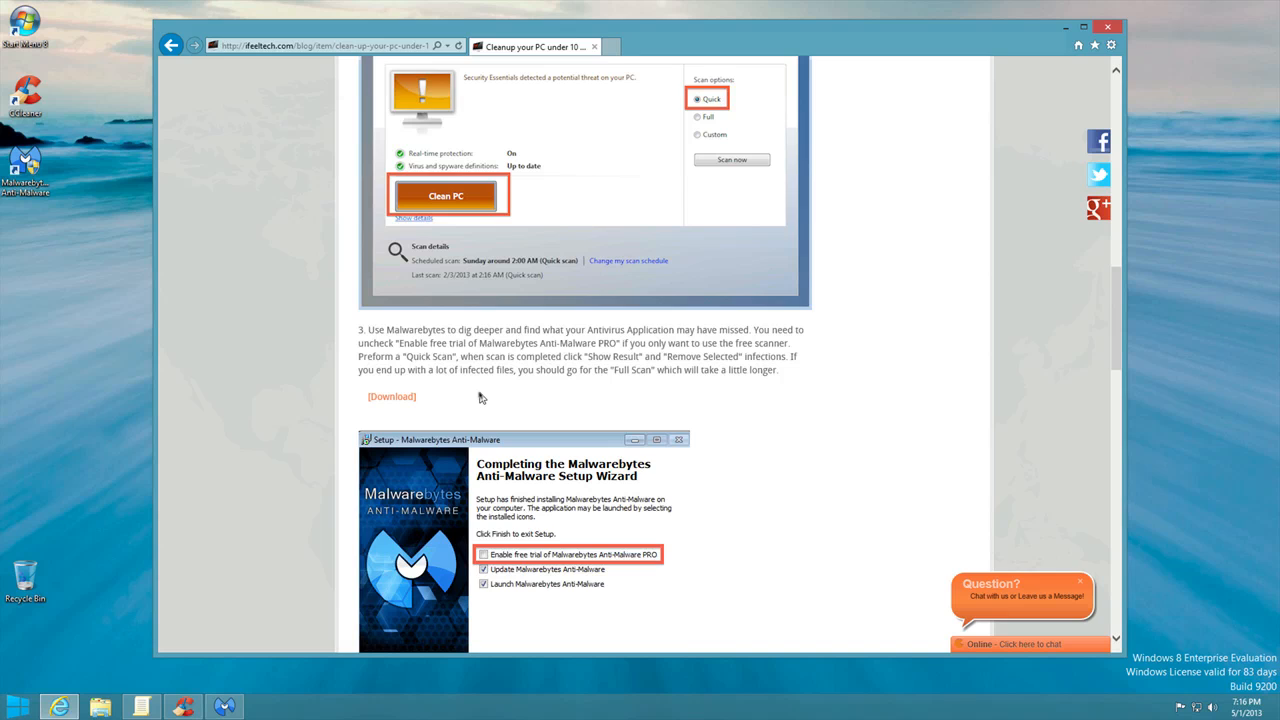
pyautogui.moveTo(580, 394)
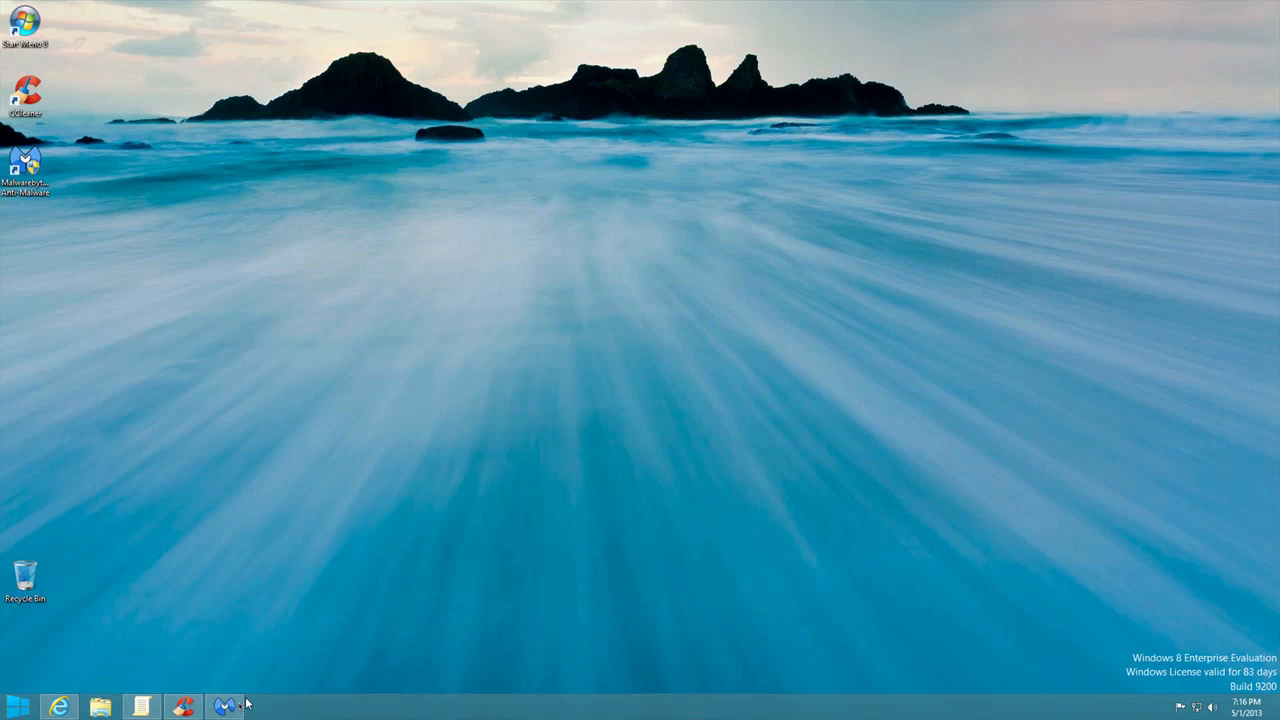
# - Launch Malwarebytes Anti-Malware from the taskbar onto its Scanner tab
pyautogui.click(236, 704)
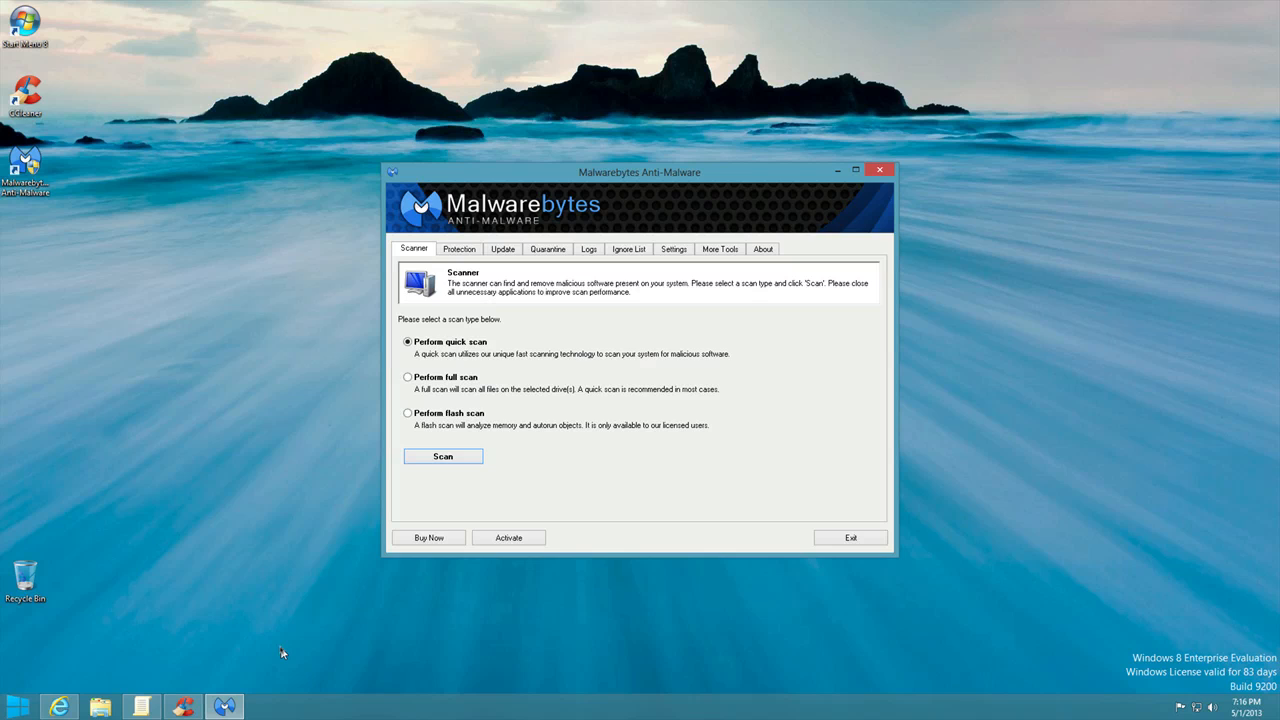
pyautogui.moveTo(422, 502)
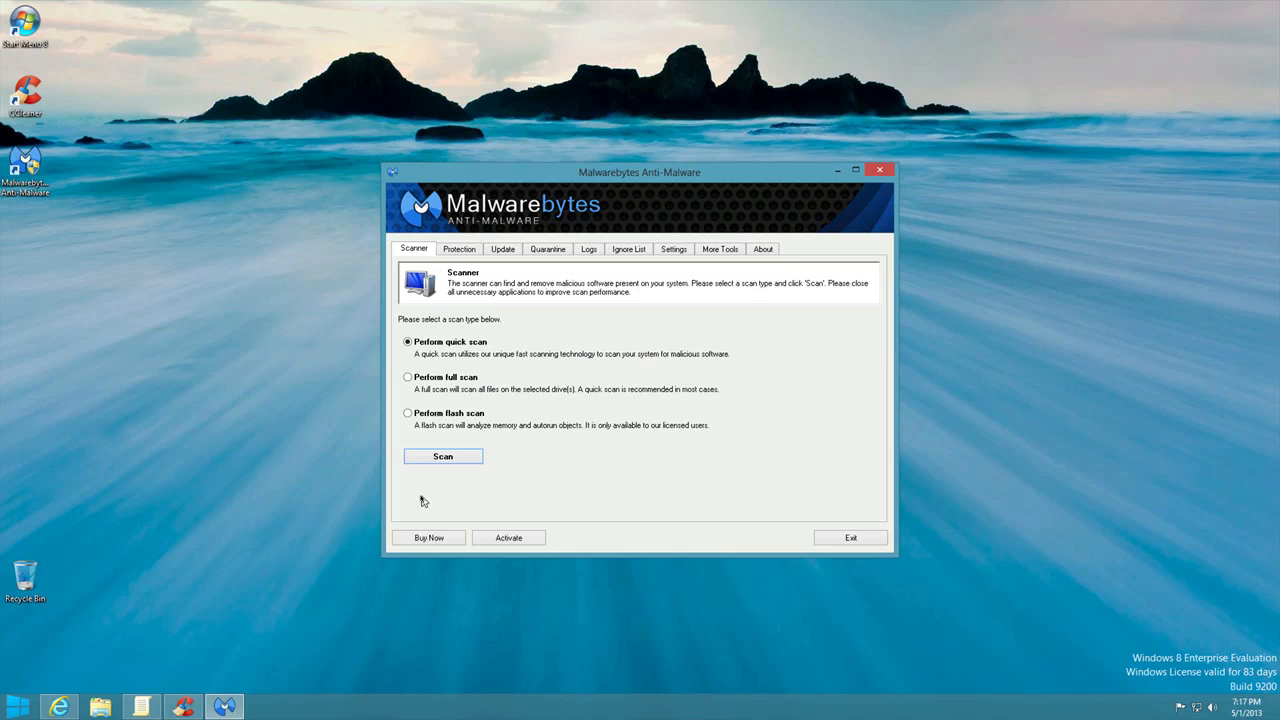
pyautogui.moveTo(492, 448)
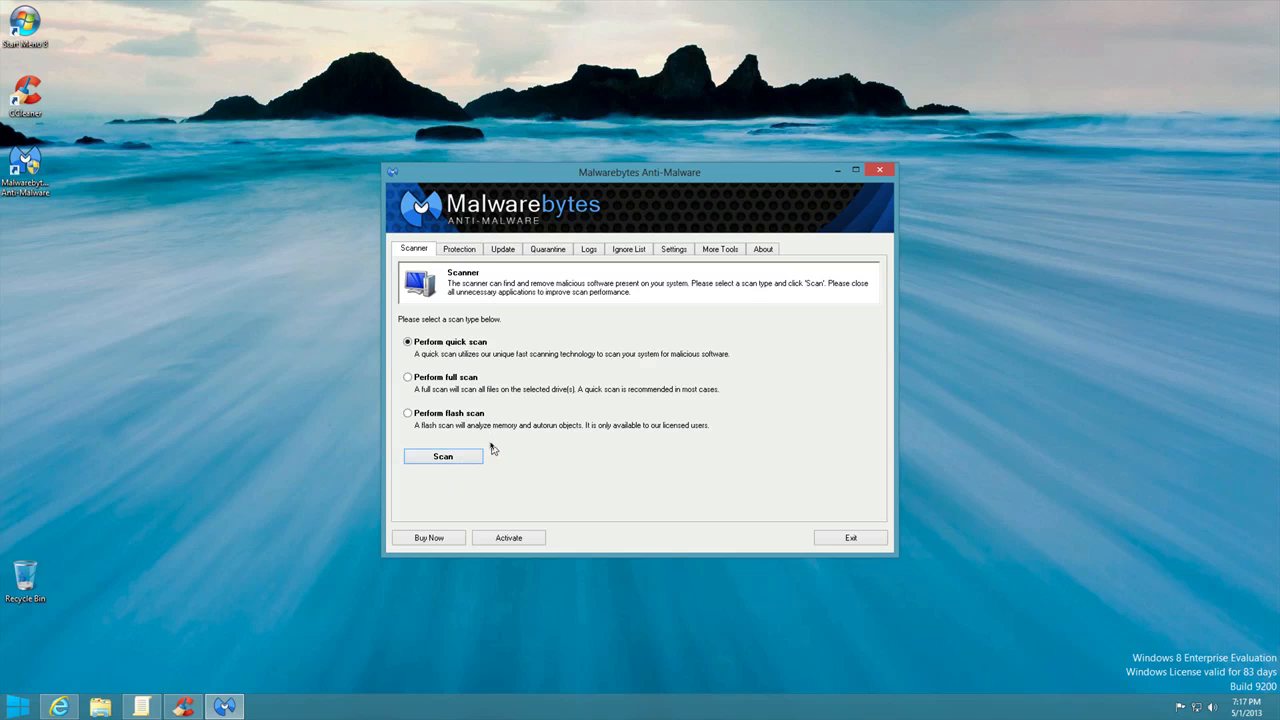
pyautogui.moveTo(434, 396)
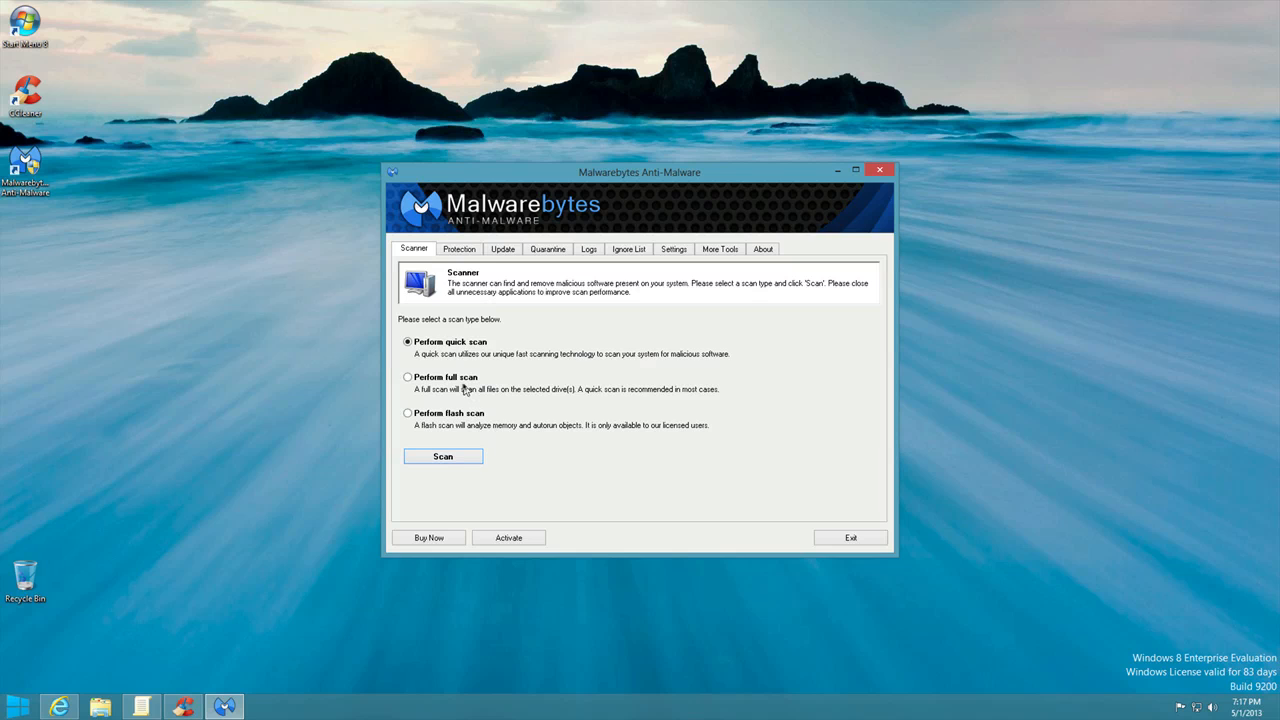
pyautogui.moveTo(480, 364)
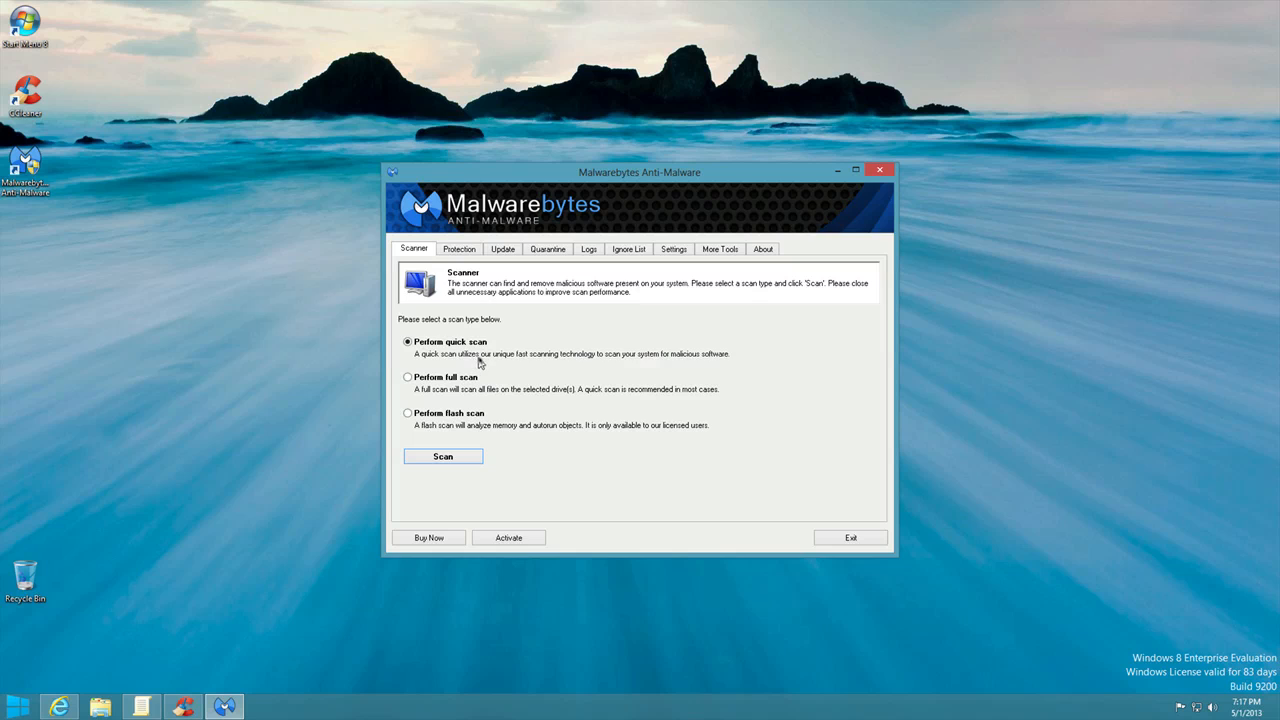
pyautogui.moveTo(530, 352)
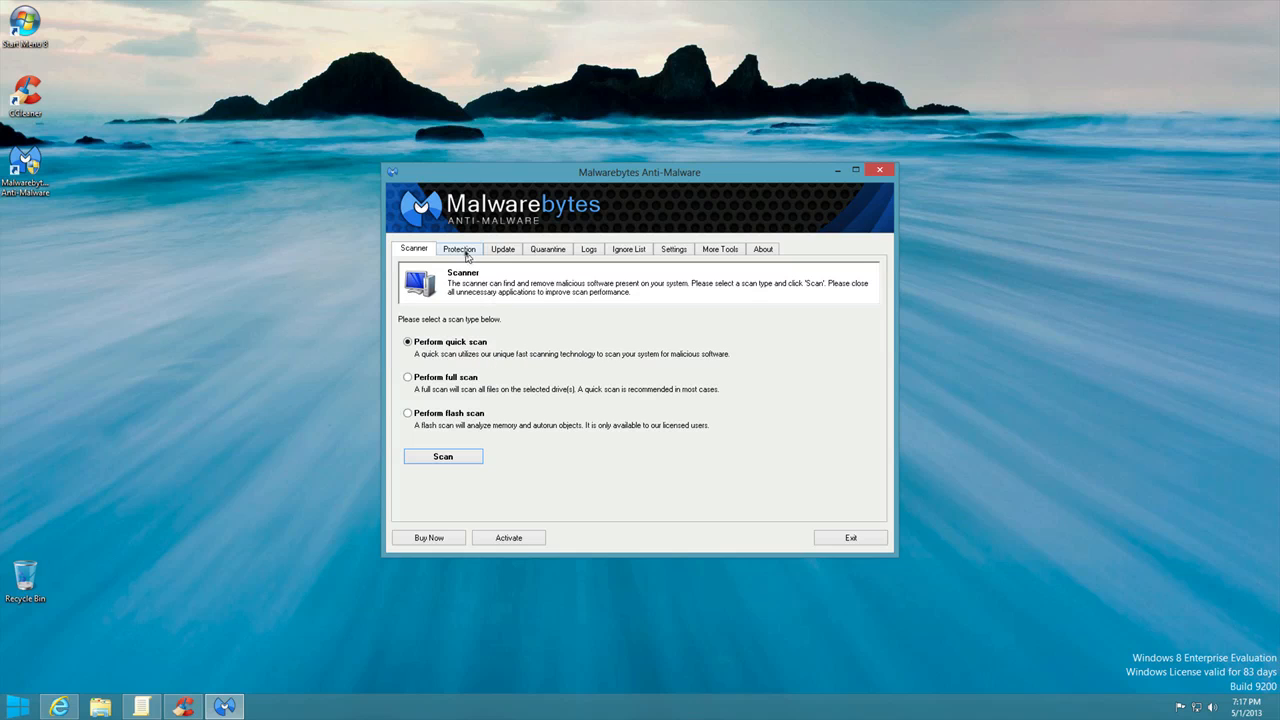
# - Show the Protection page comparing free and full version features
pyautogui.click(460, 248)
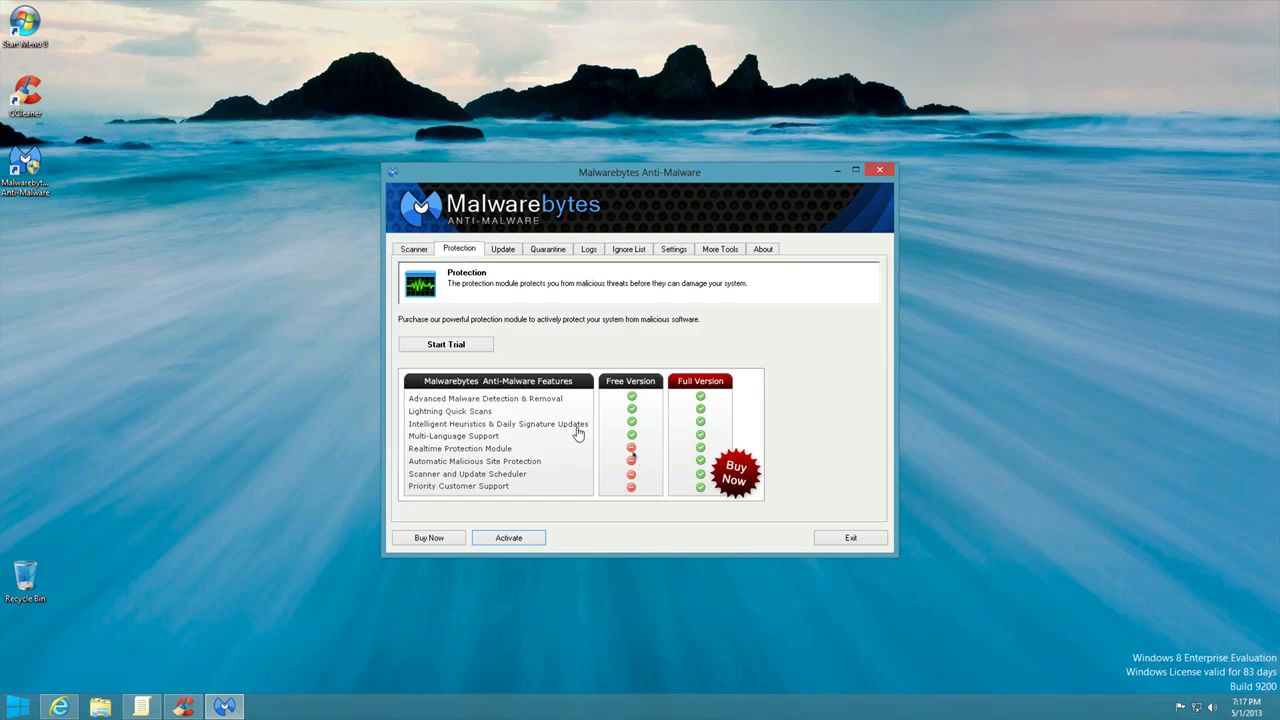
pyautogui.moveTo(552, 432)
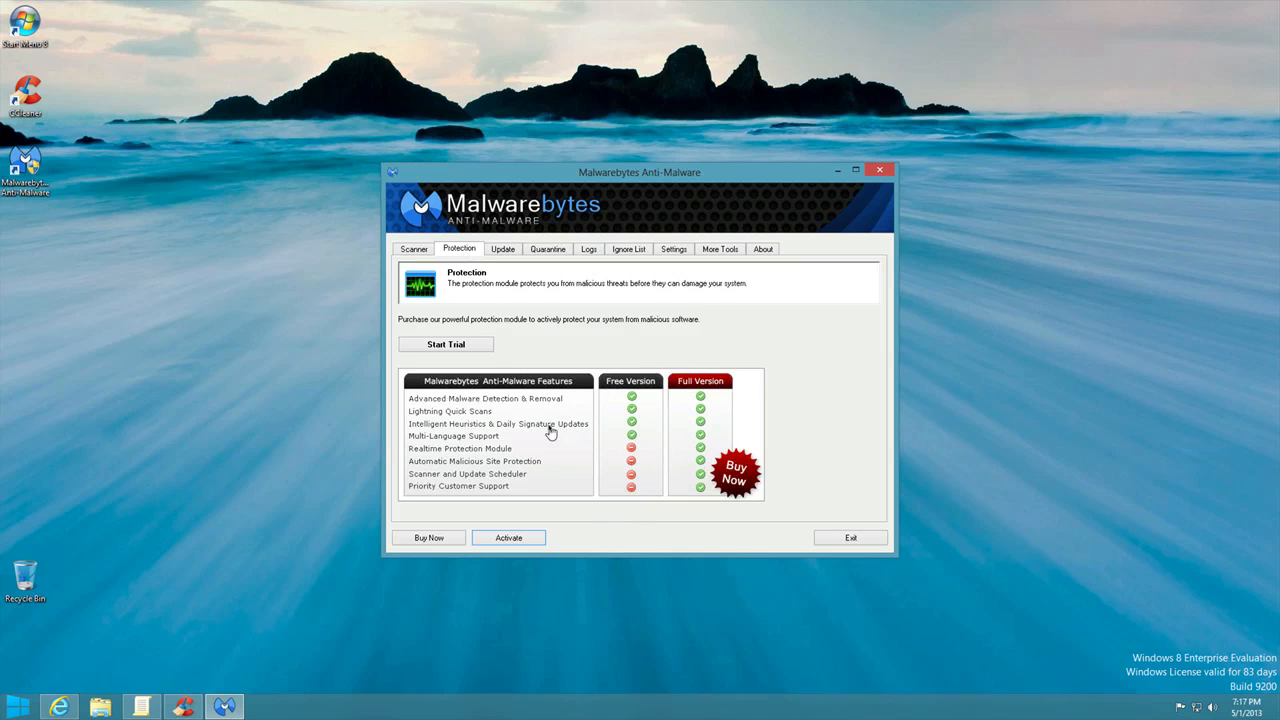
pyautogui.moveTo(528, 502)
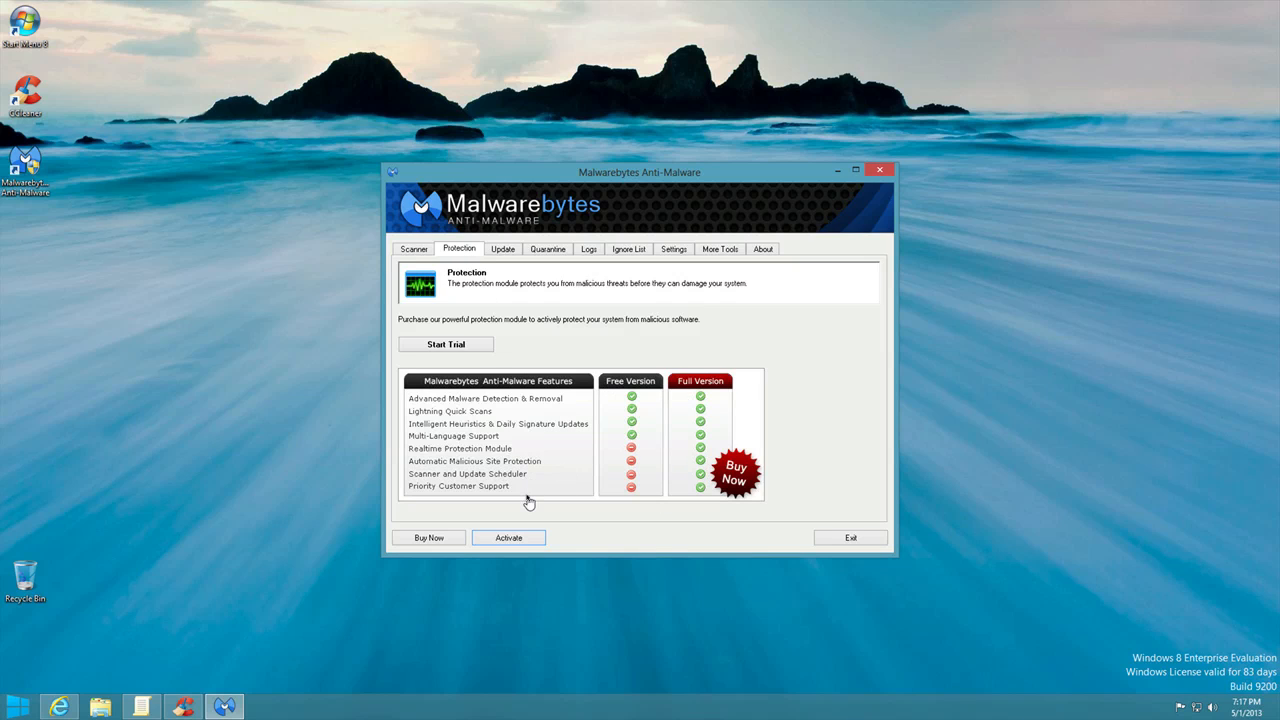
pyautogui.moveTo(526, 492)
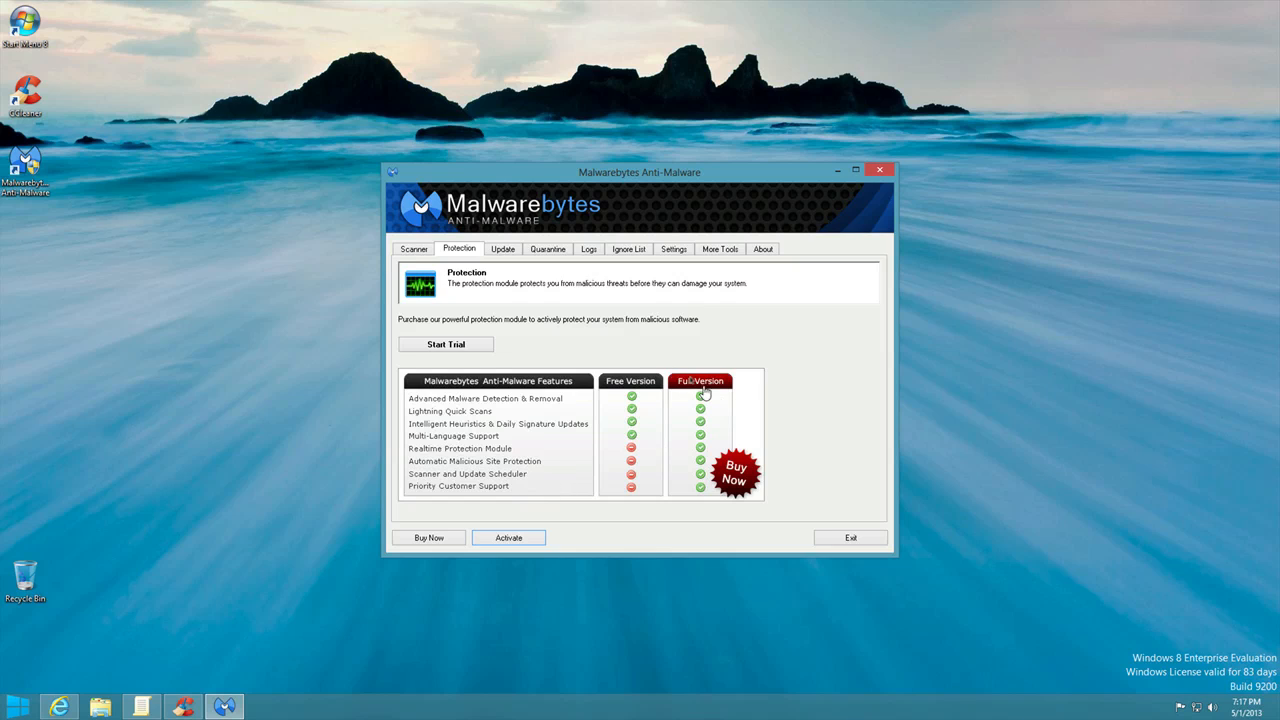
pyautogui.moveTo(516, 256)
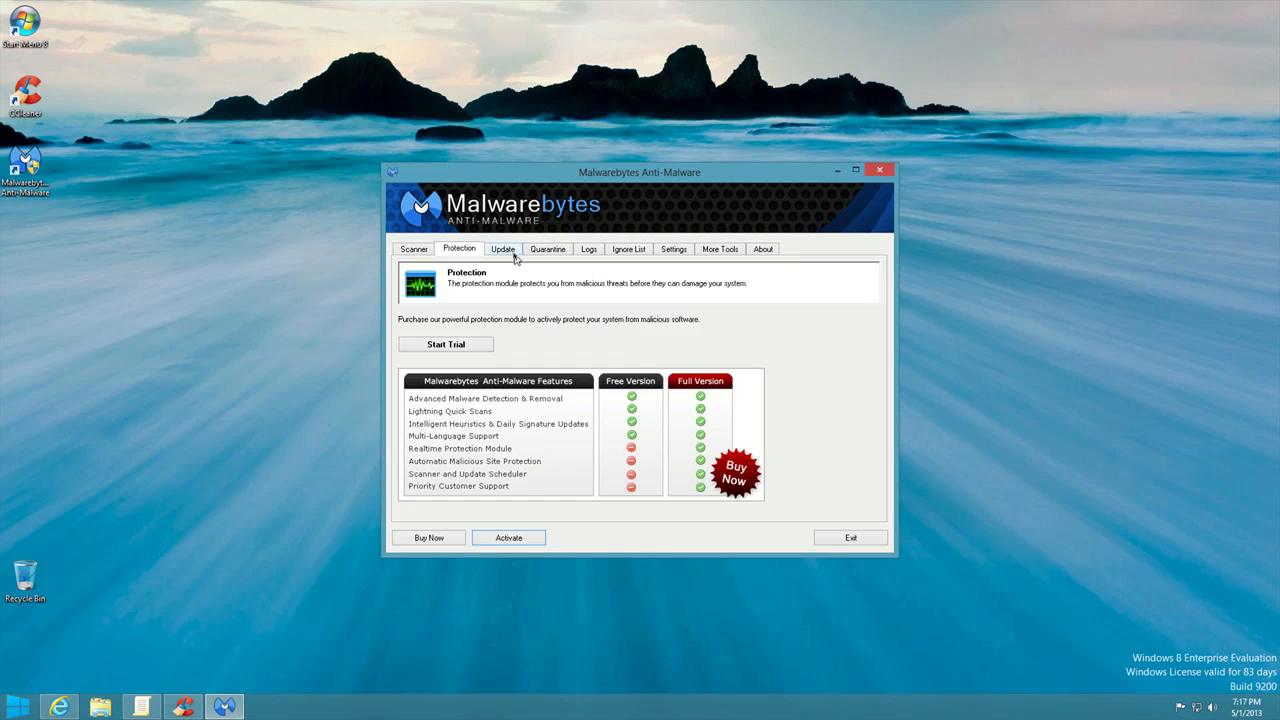
# - Review the Update, Ignore List, Settings, More Tools and About pages, then return to Scanner
pyautogui.click(504, 248)
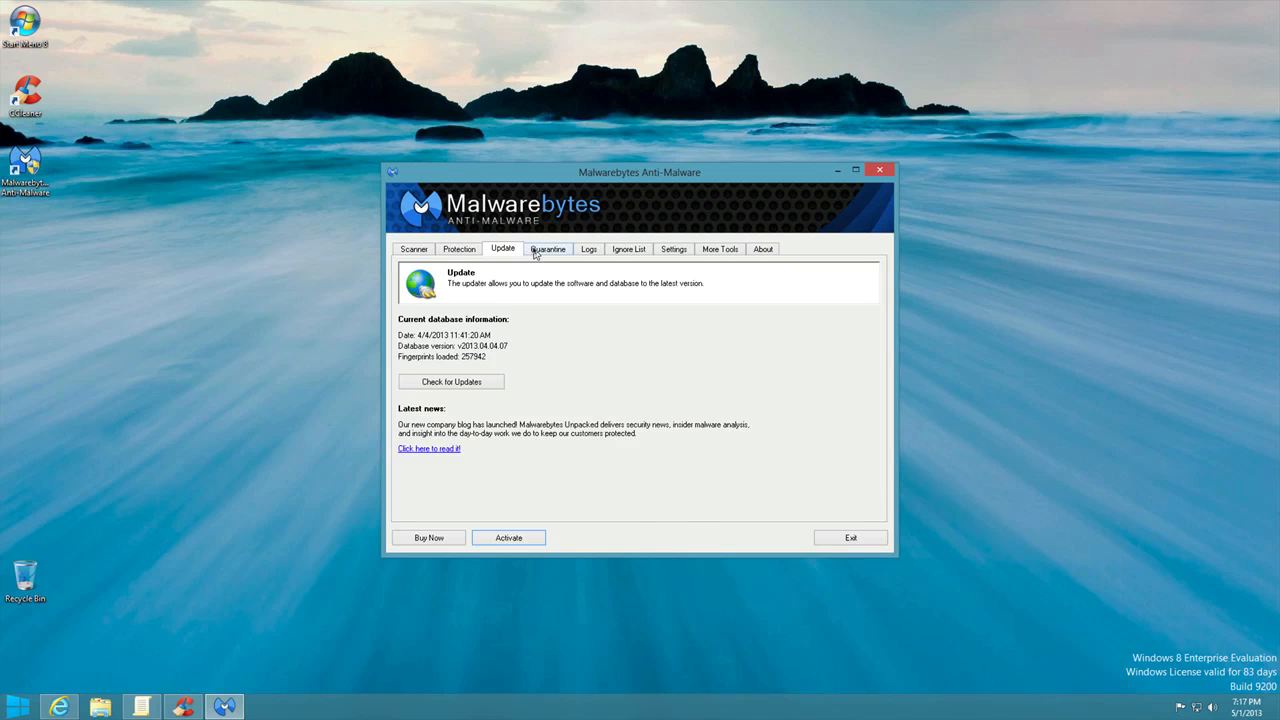
pyautogui.click(628, 248)
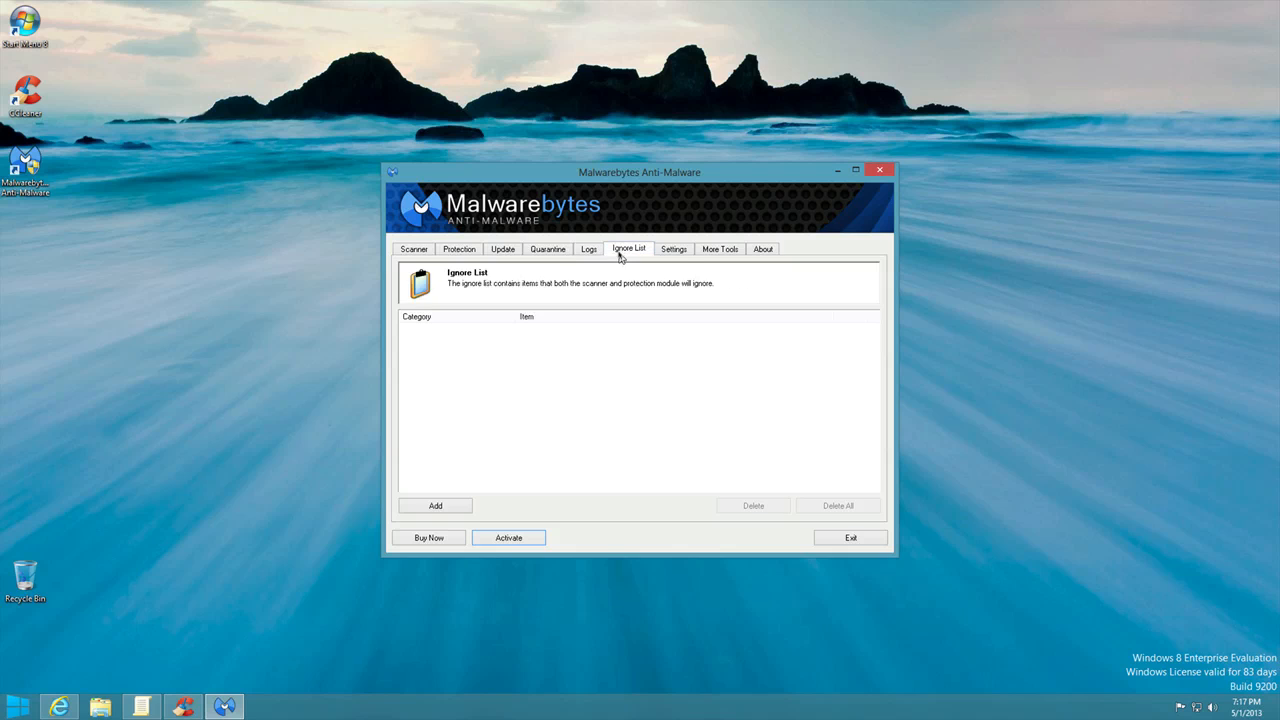
pyautogui.click(672, 248)
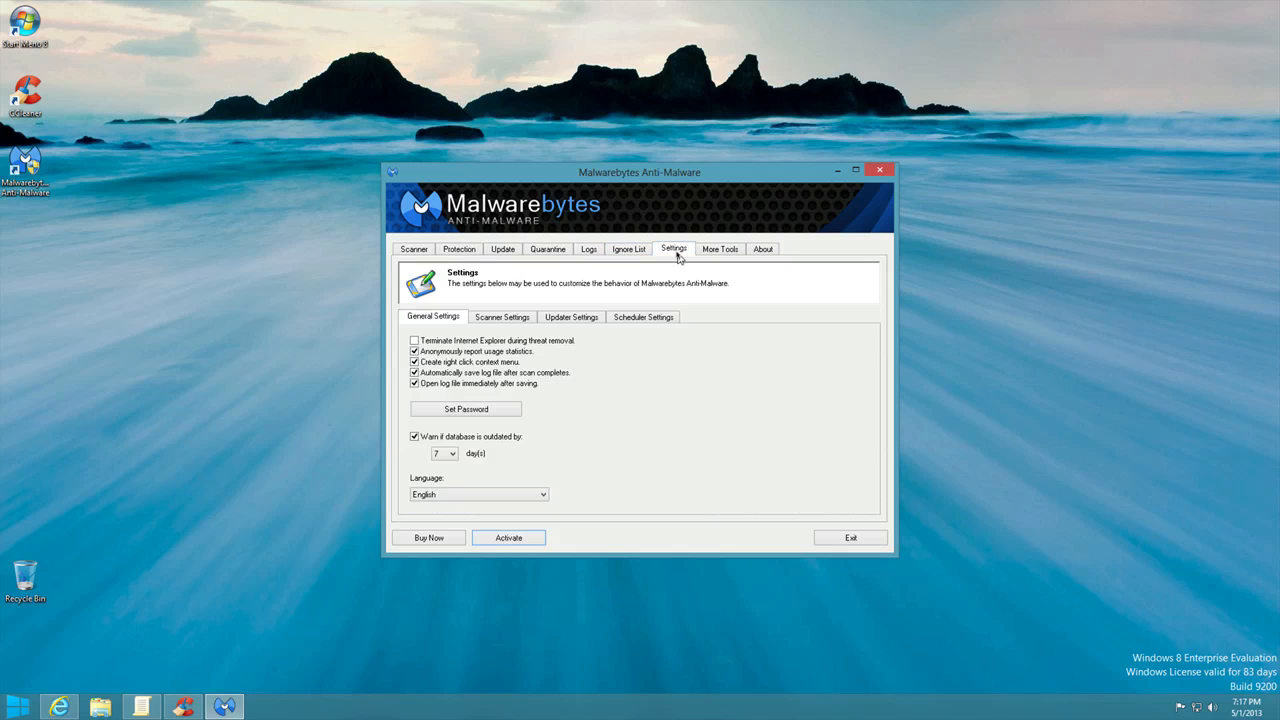
pyautogui.moveTo(720, 252)
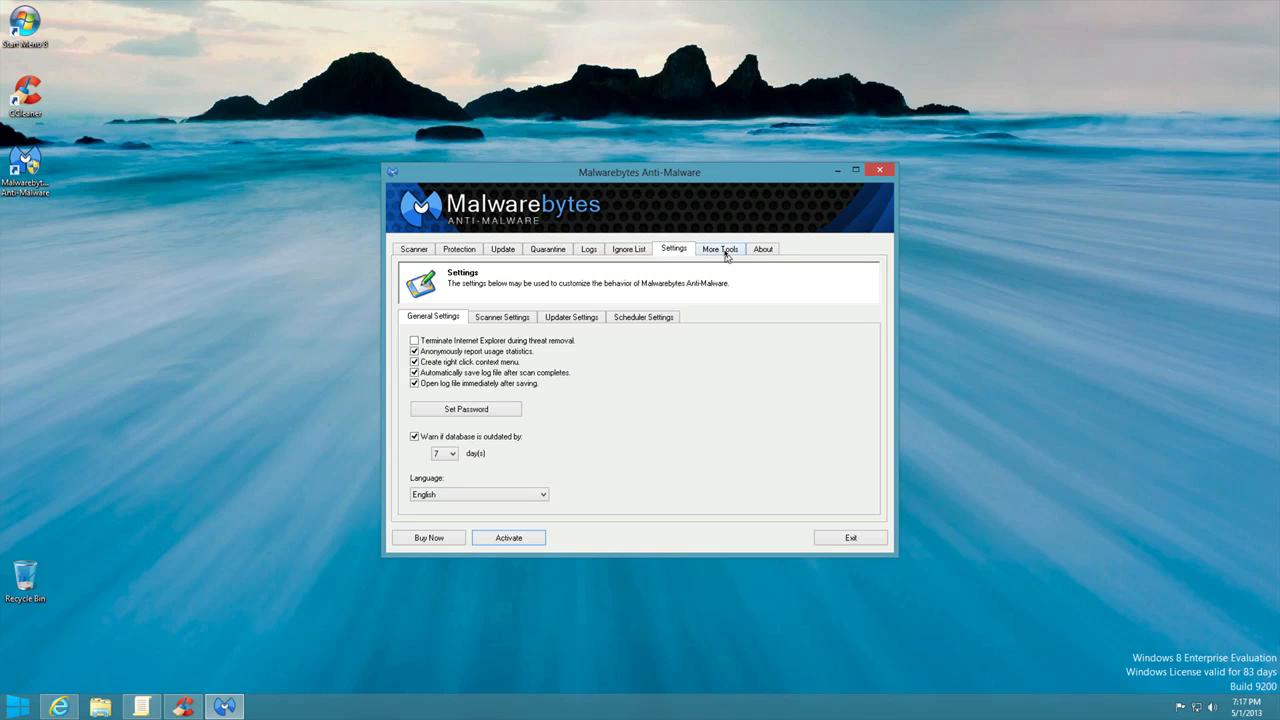
pyautogui.click(720, 248)
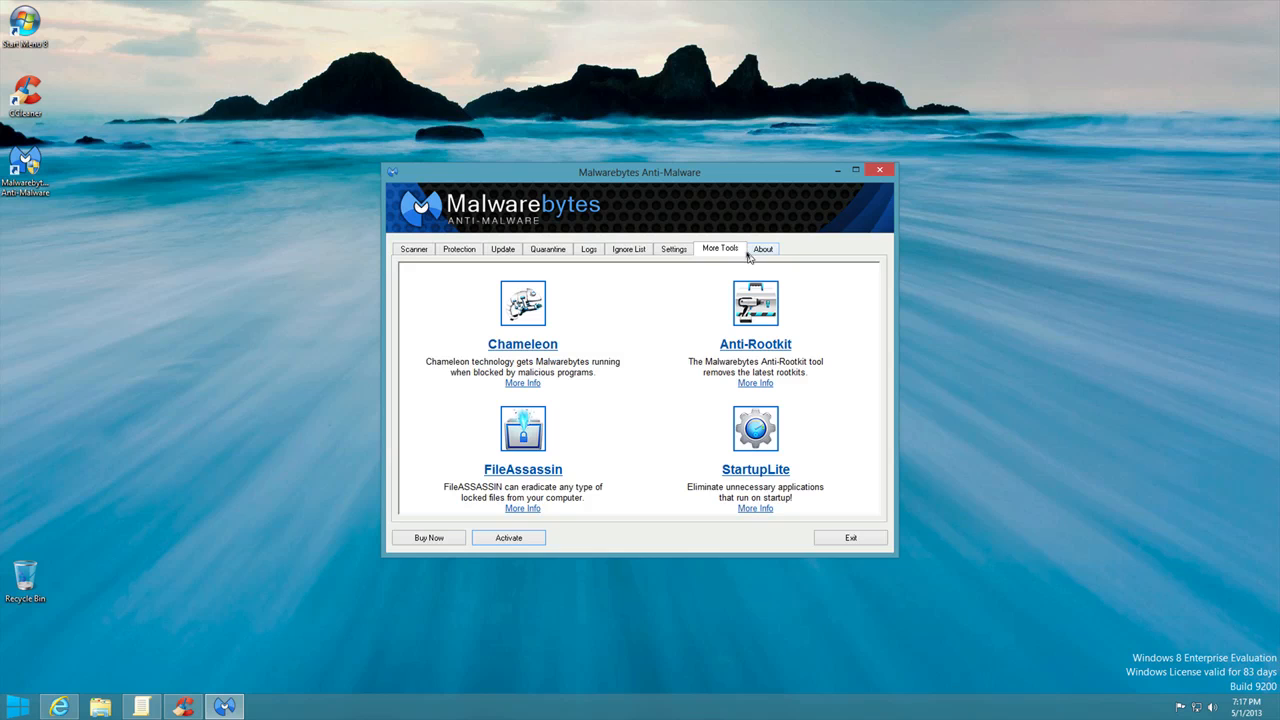
pyautogui.click(764, 248)
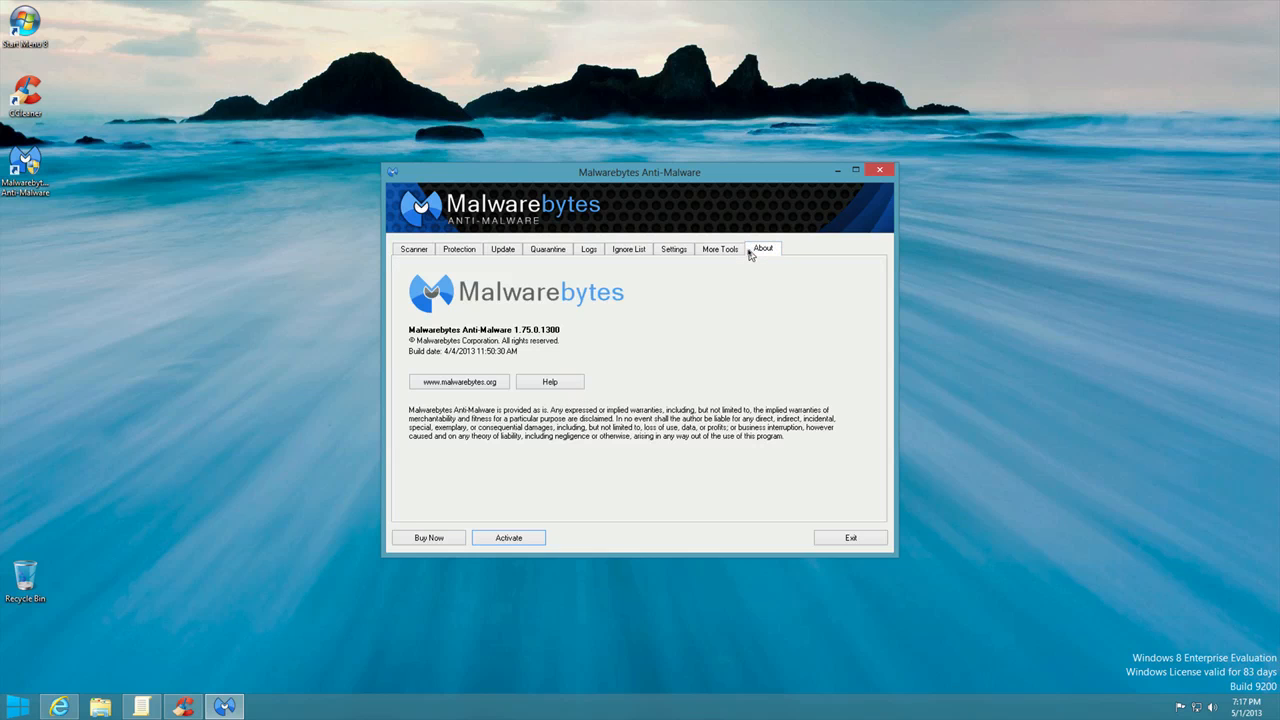
pyautogui.moveTo(816, 532)
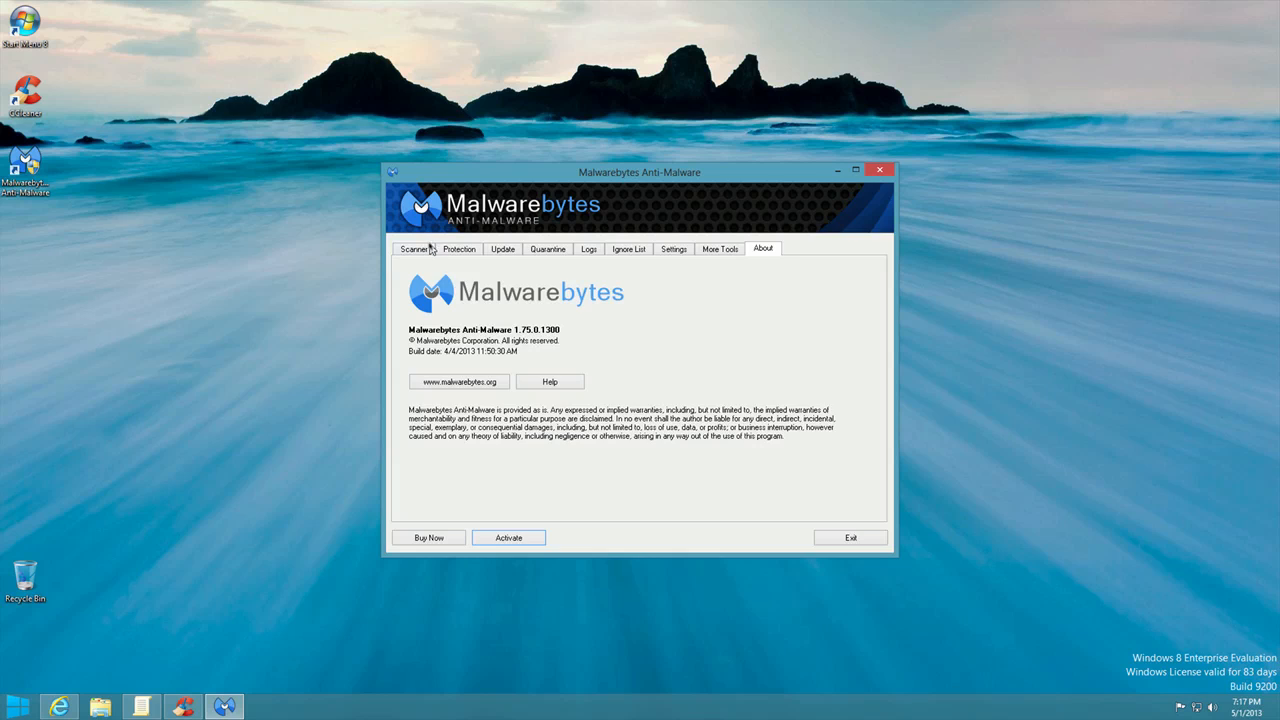
pyautogui.click(412, 248)
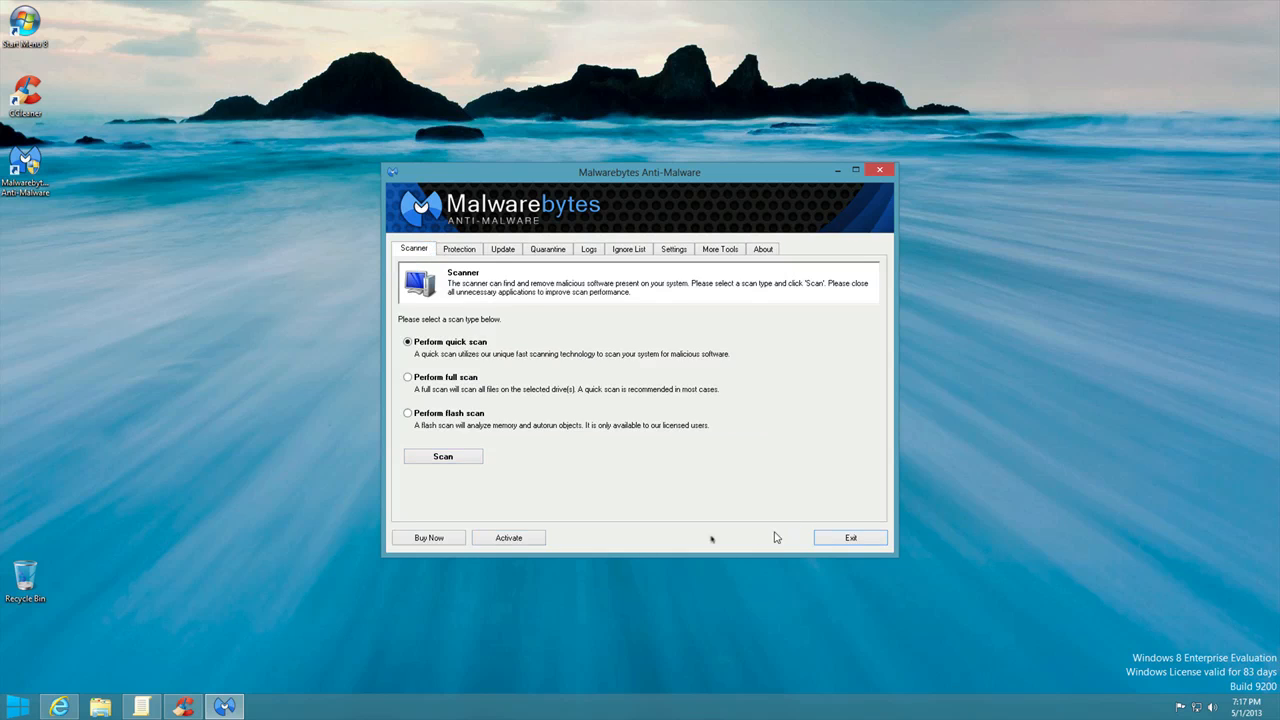
pyautogui.moveTo(92, 700)
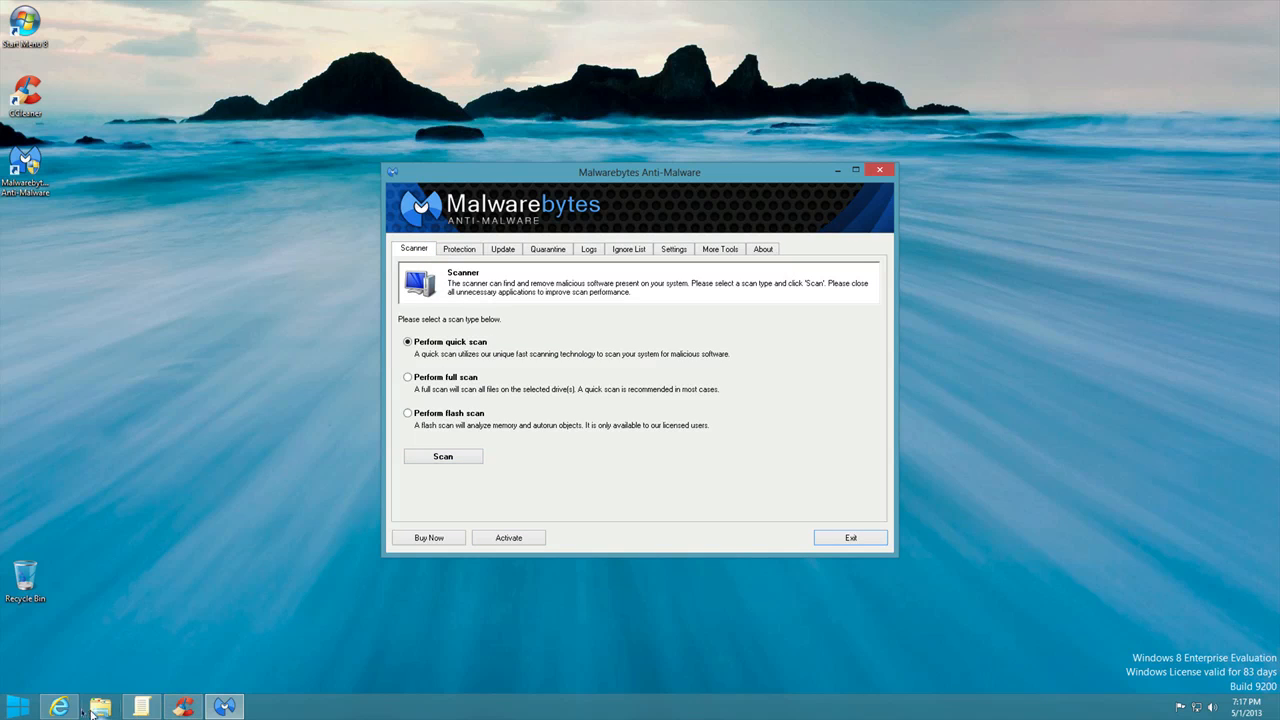